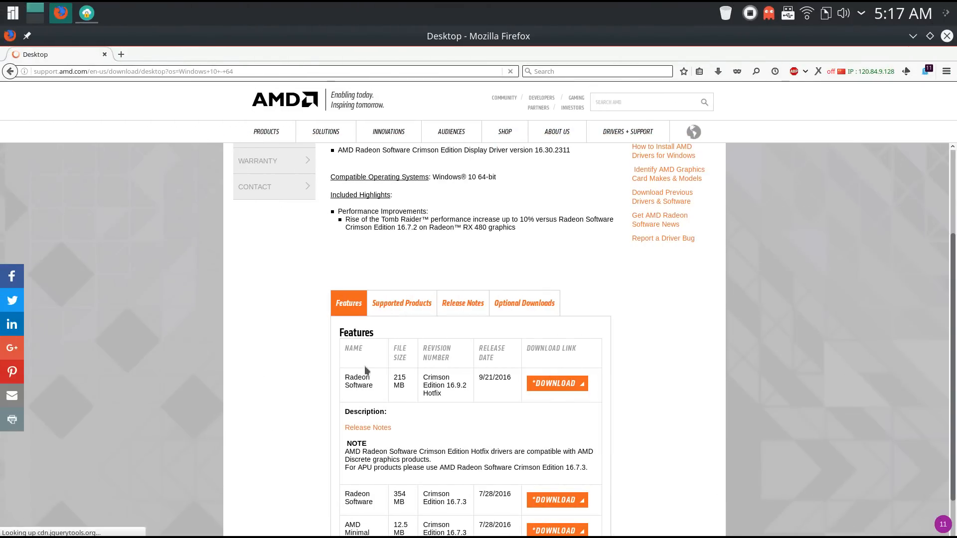
{"action": "mouse_move", "coordinate": [603, 382]}
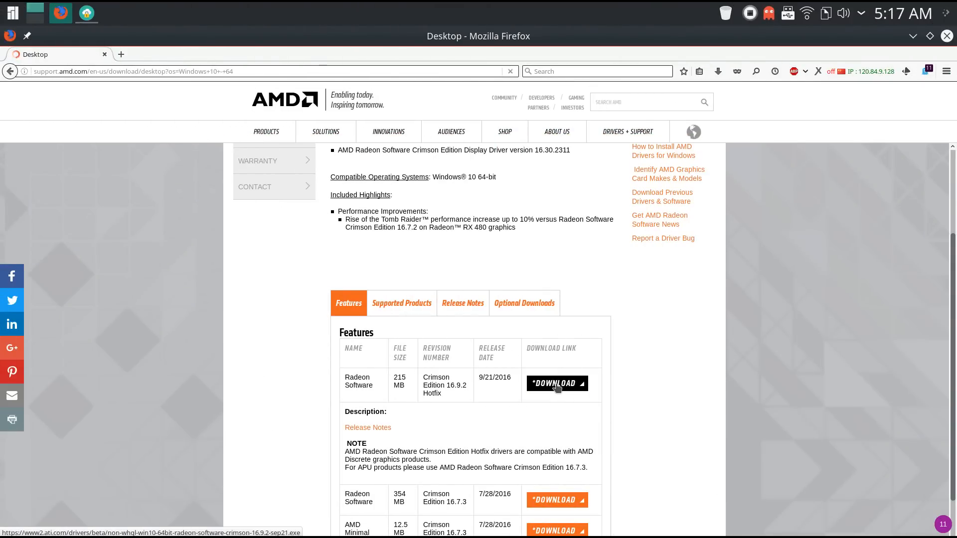
Step: Download the Radeon Software Crimson Edition 16.9.2 Hotfix installer and save it to disk
{"action": "left_click", "coordinate": [557, 383]}
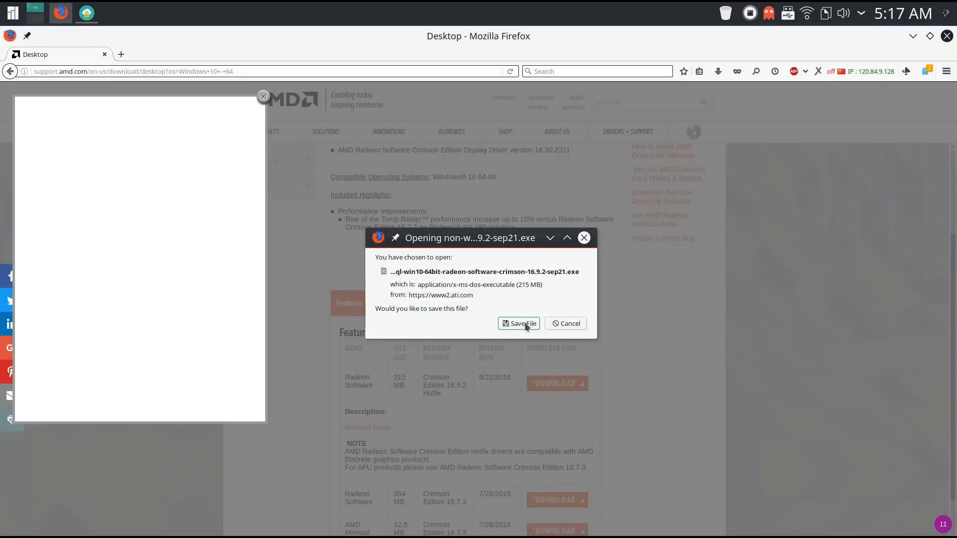
{"action": "left_click", "coordinate": [518, 323]}
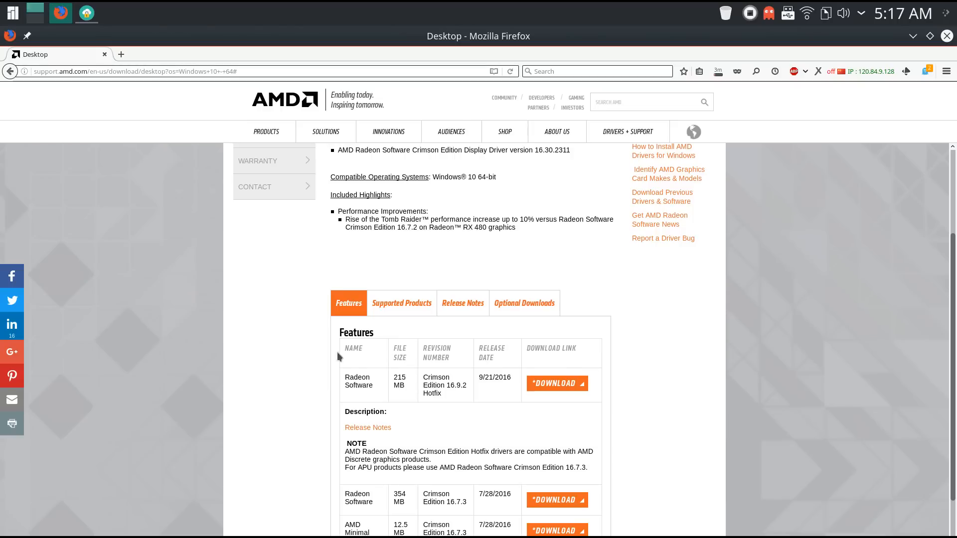
{"action": "mouse_move", "coordinate": [598, 396]}
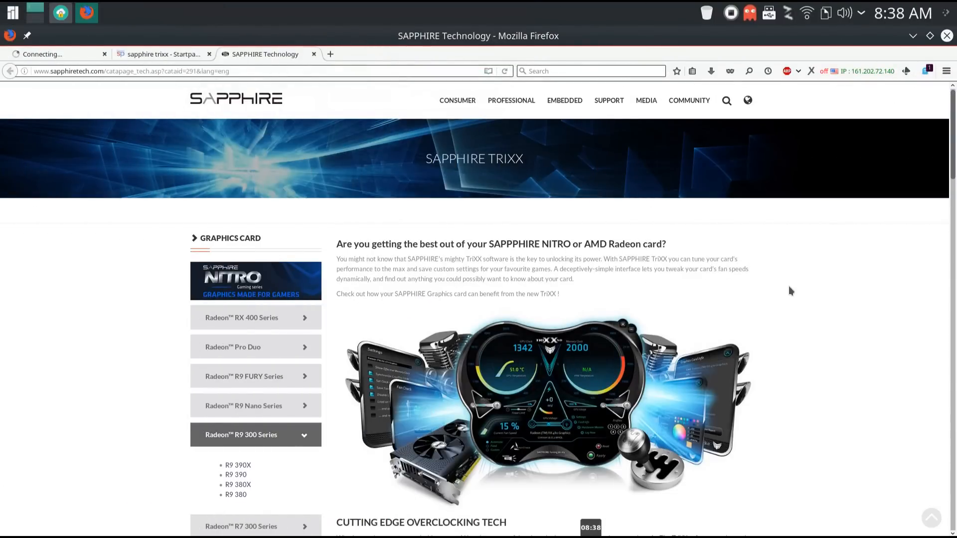
Step: Download the TriXX V6.1.0 installer from the Download table and save it to disk
{"action": "scroll", "scroll_direction": "down", "scroll_amount": 3}
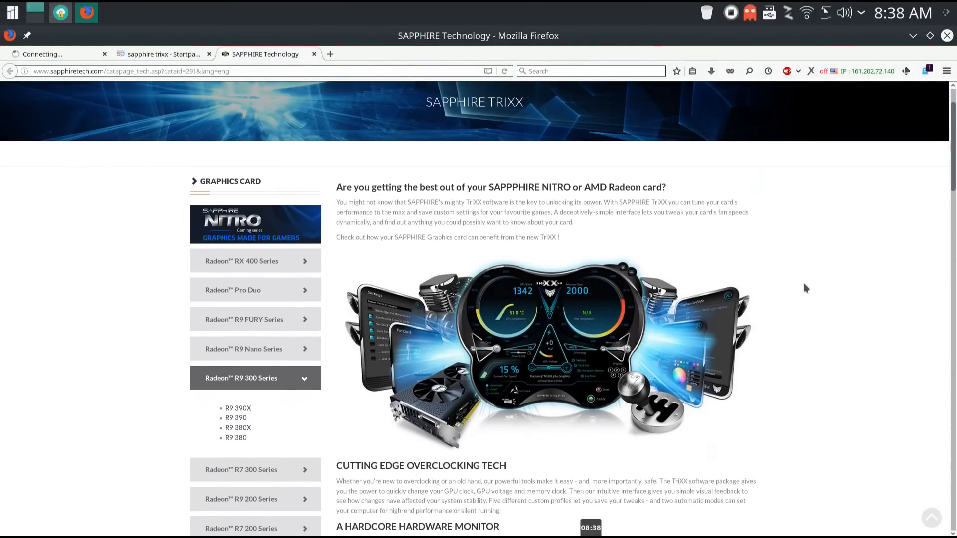
{"action": "scroll", "scroll_direction": "down", "scroll_amount": 3}
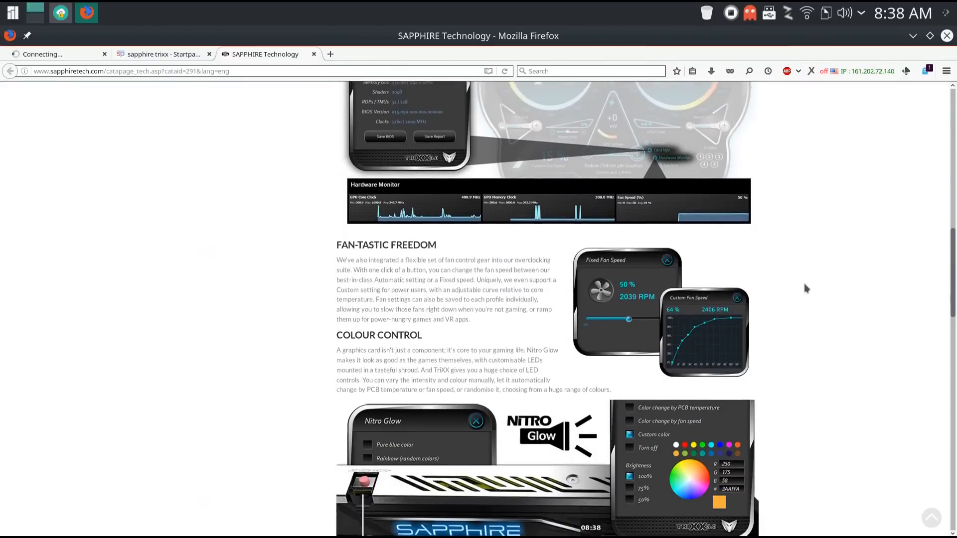
{"action": "scroll", "scroll_direction": "down", "scroll_amount": 3}
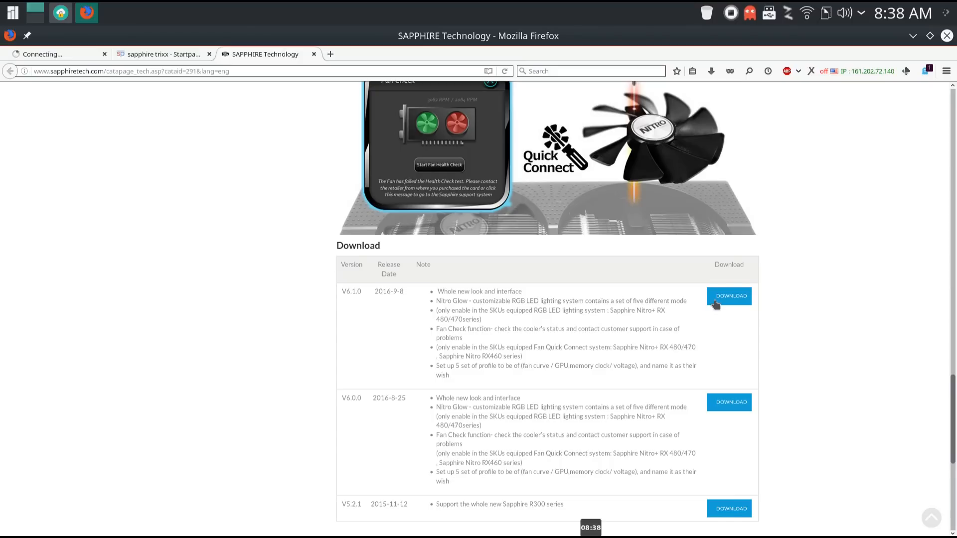
{"action": "left_click", "coordinate": [728, 296]}
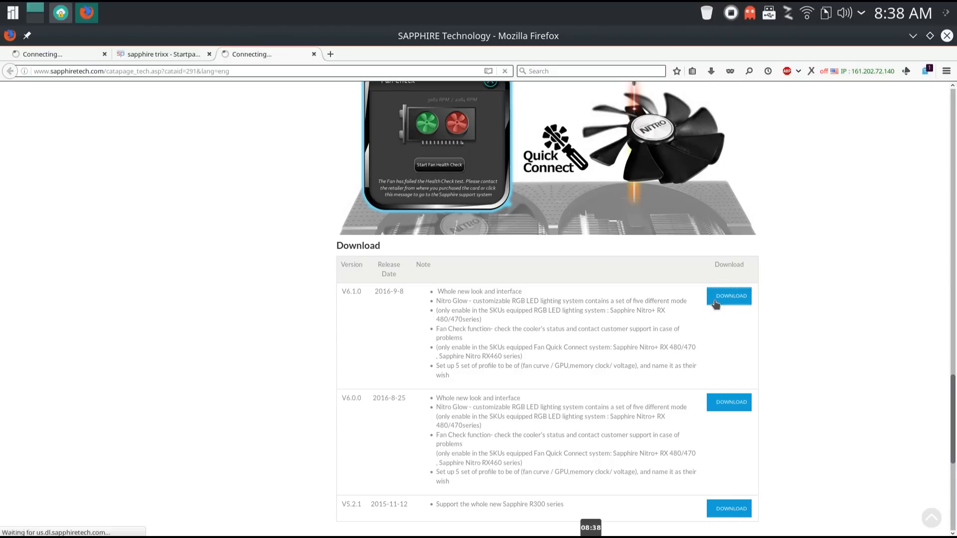
{"action": "left_click", "coordinate": [728, 296]}
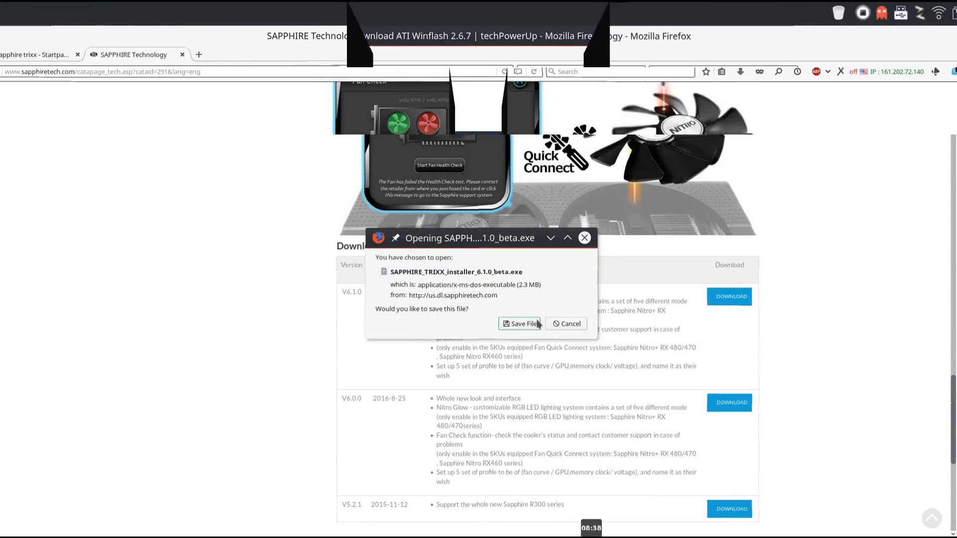
{"action": "left_click", "coordinate": [55, 54]}
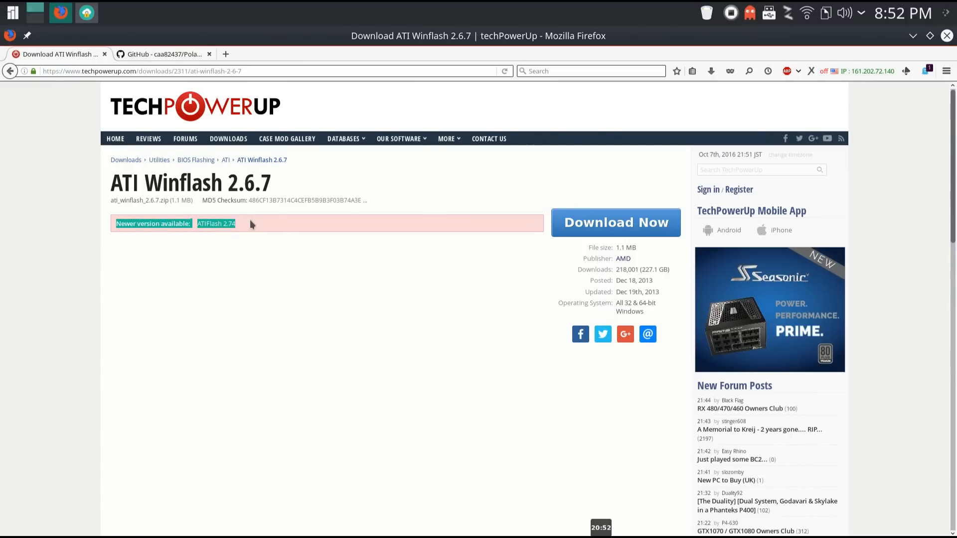
Step: Go to the newer ATIFlash 2.74 page and start its download from the techPowerUp! US-1 server
{"action": "left_click", "coordinate": [215, 223]}
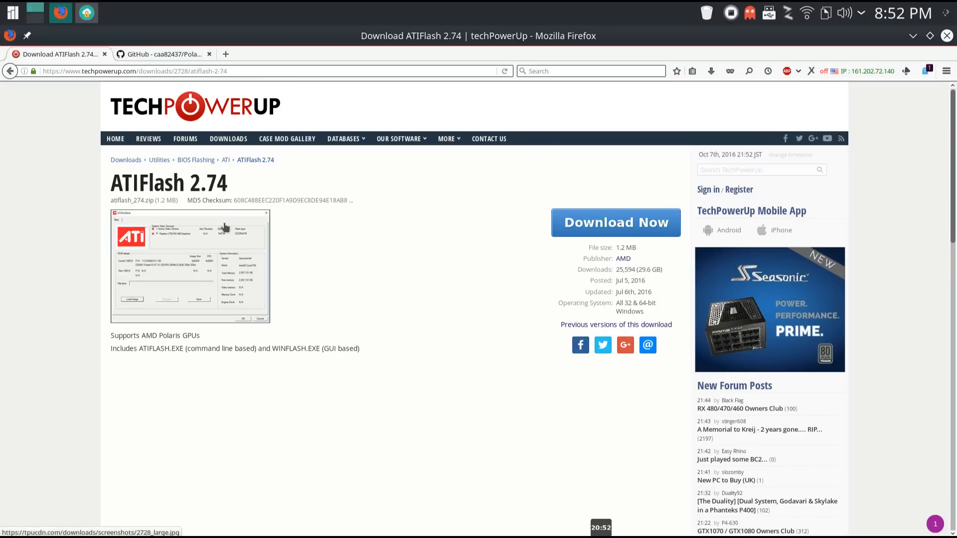
{"action": "mouse_move", "coordinate": [284, 201]}
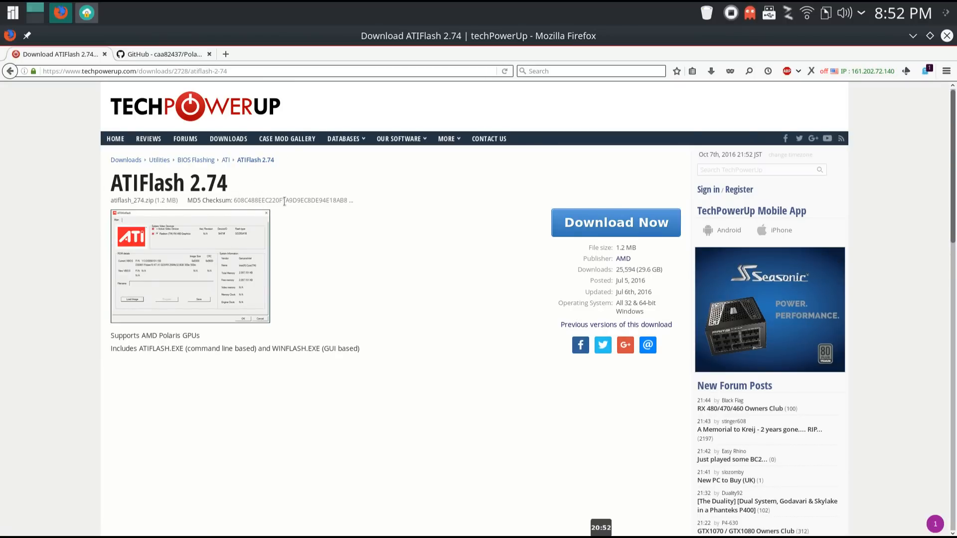
{"action": "left_click", "coordinate": [614, 222]}
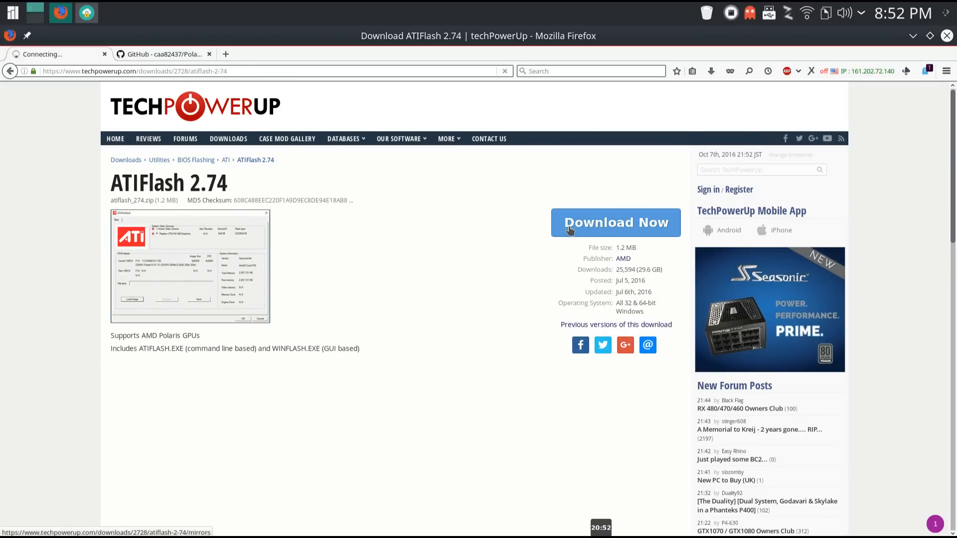
{"action": "left_click", "coordinate": [616, 222]}
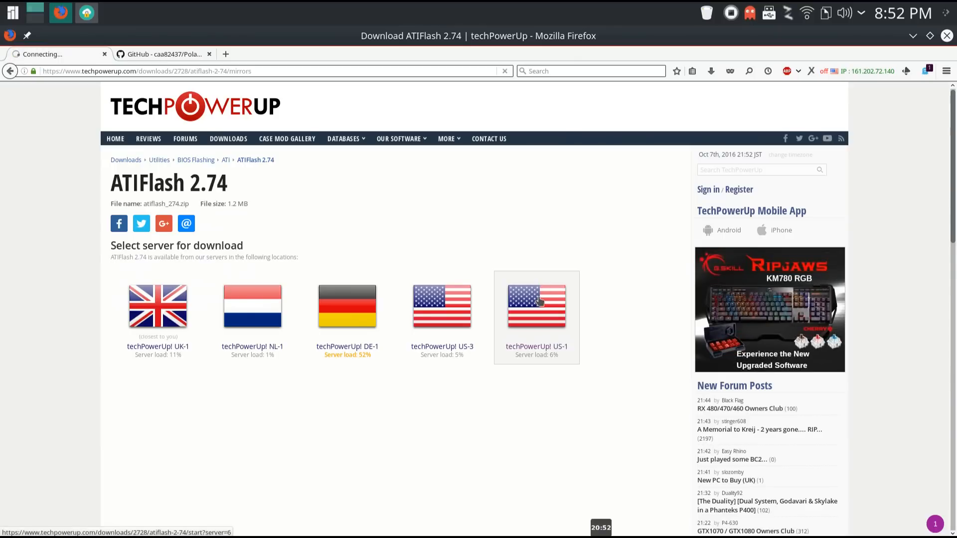
{"action": "left_click", "coordinate": [535, 305]}
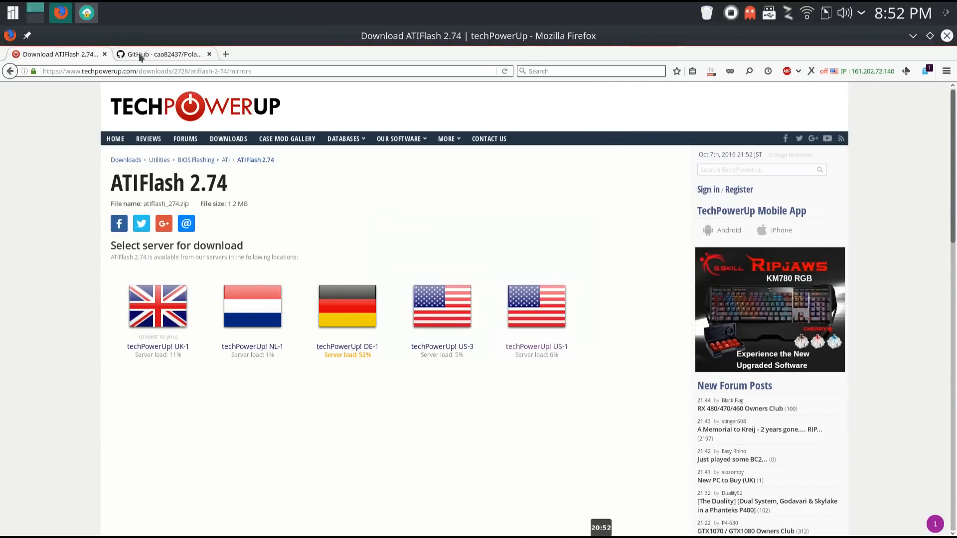
Step: Download the PolarisBiosEditor repository from GitHub as a ZIP archive
{"action": "left_click", "coordinate": [161, 54]}
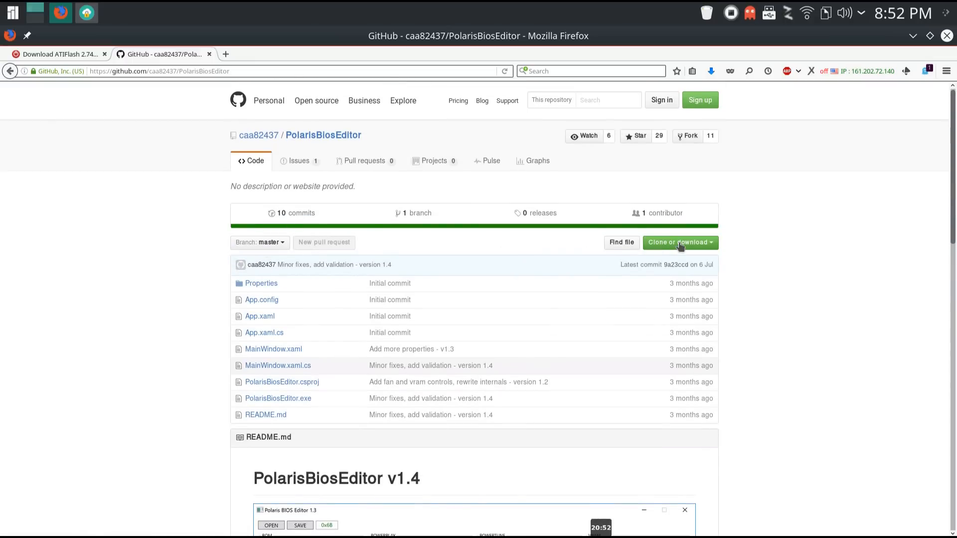
{"action": "left_click", "coordinate": [676, 242]}
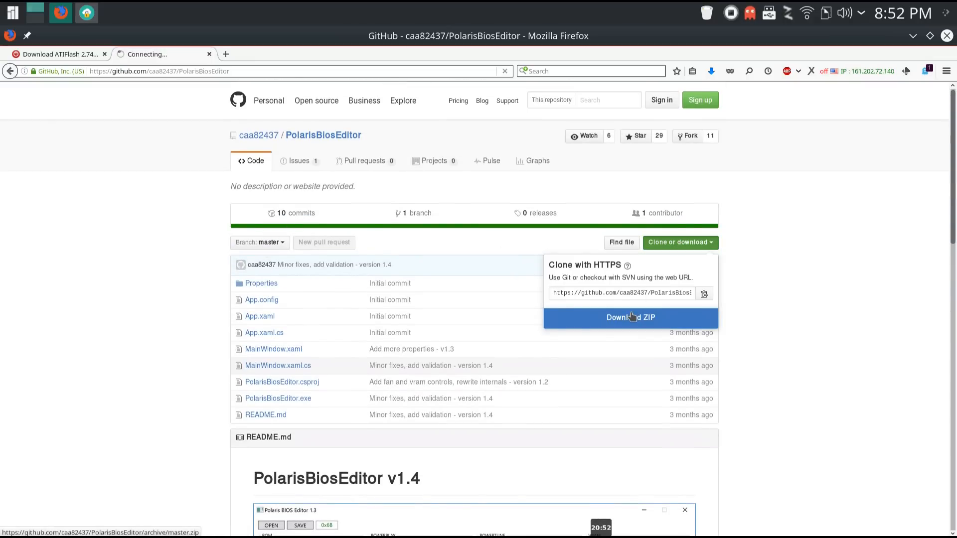
{"action": "left_click", "coordinate": [629, 317]}
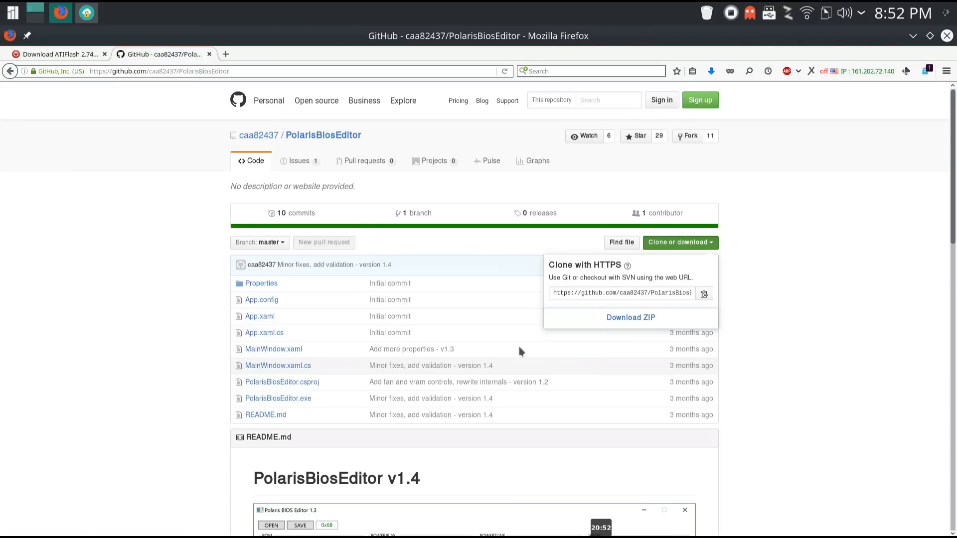
{"action": "mouse_move", "coordinate": [523, 348]}
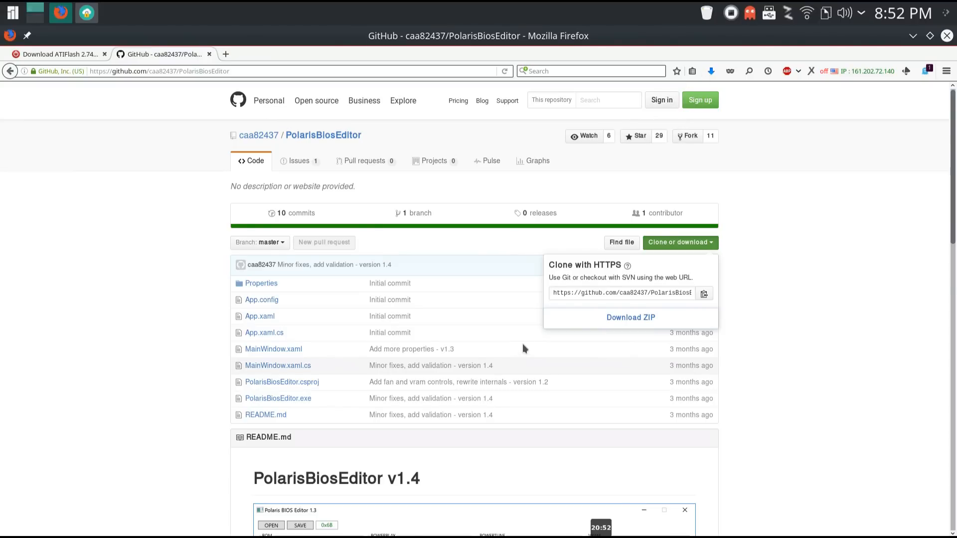
{"action": "mouse_move", "coordinate": [820, 297]}
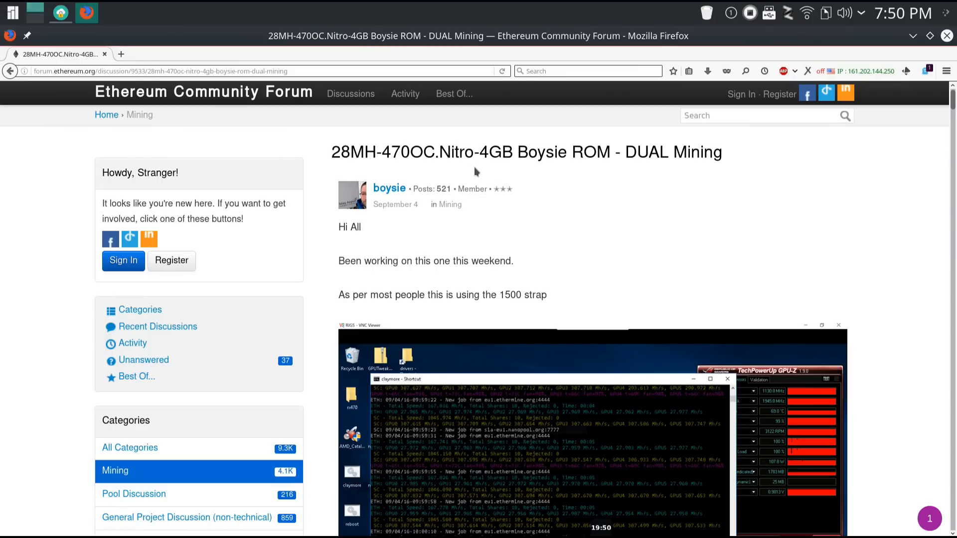
{"action": "mouse_move", "coordinate": [539, 182]}
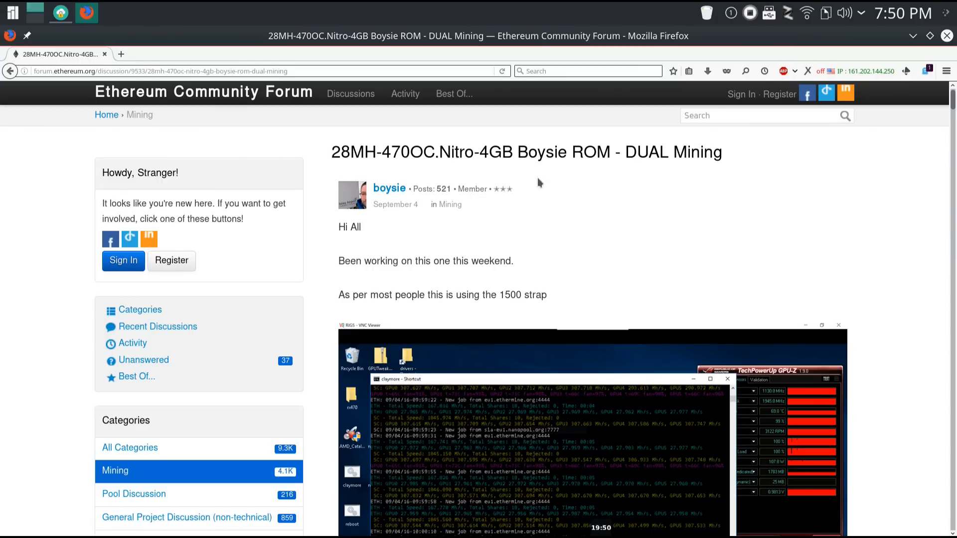
{"action": "mouse_move", "coordinate": [342, 194]}
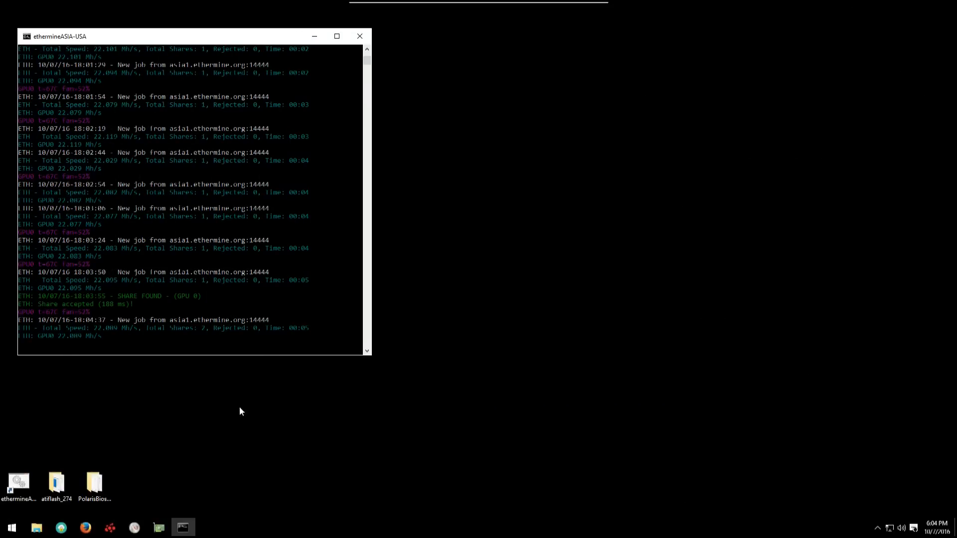
{"action": "mouse_move", "coordinate": [100, 182]}
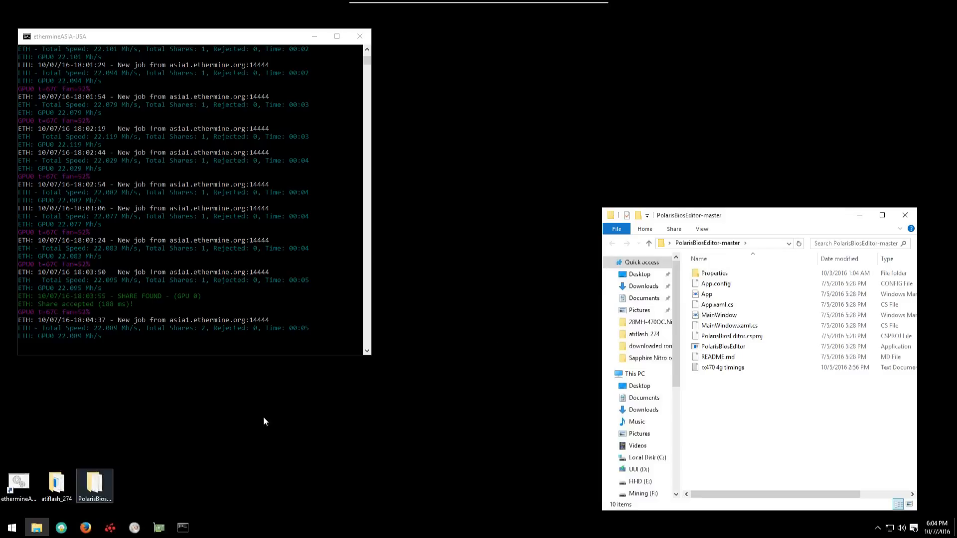
Step: Launch Polaris BIOS Editor and load the 28MH Nitro strap ROM
{"action": "double_click", "coordinate": [722, 345]}
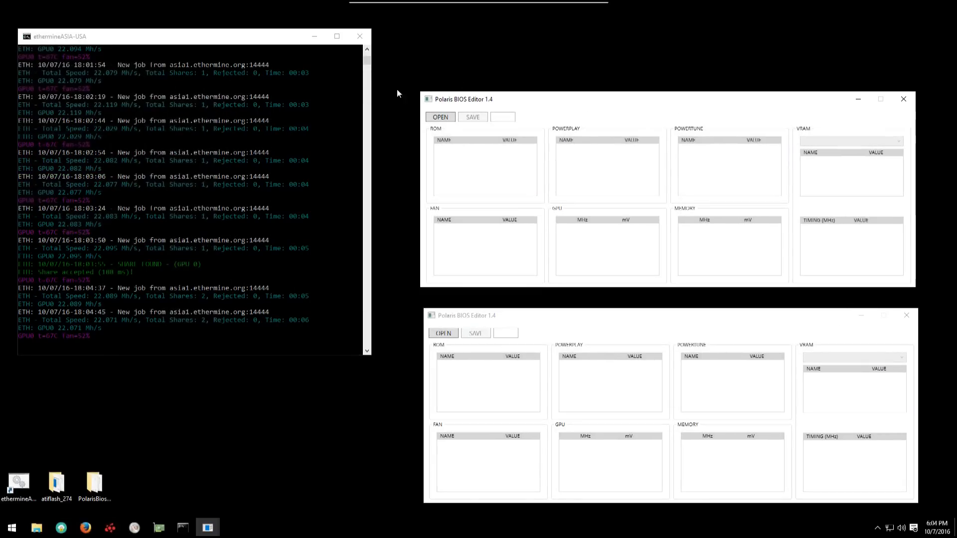
{"action": "left_click", "coordinate": [440, 117]}
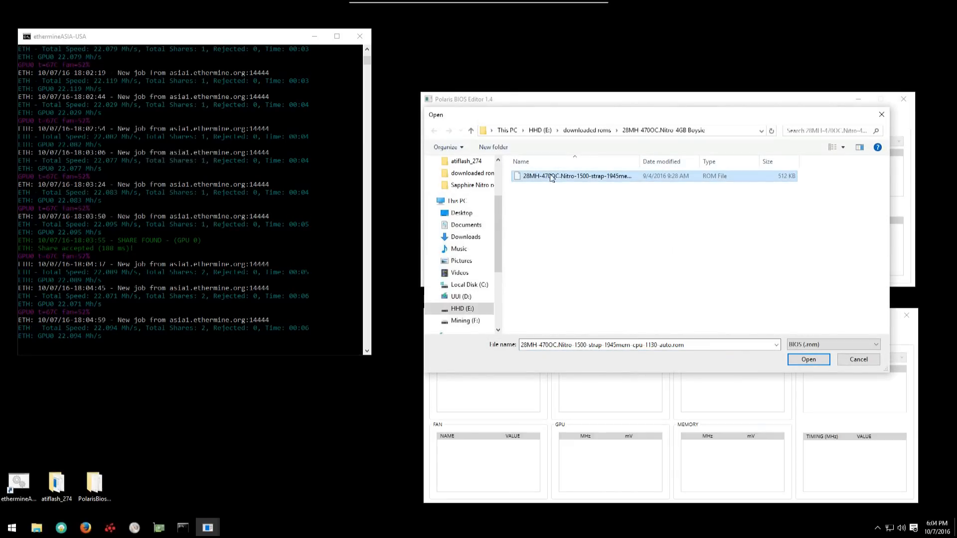
{"action": "mouse_move", "coordinate": [642, 162]}
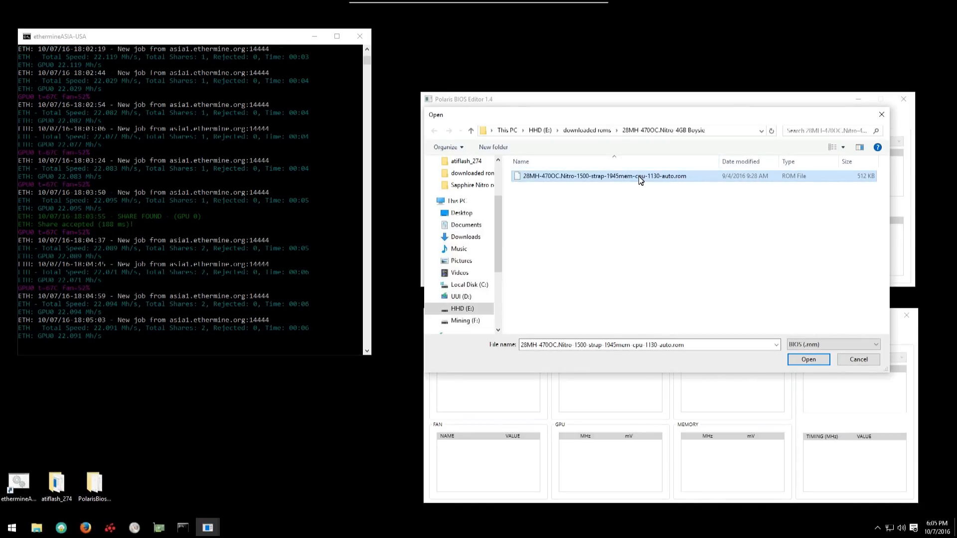
{"action": "left_click", "coordinate": [807, 358]}
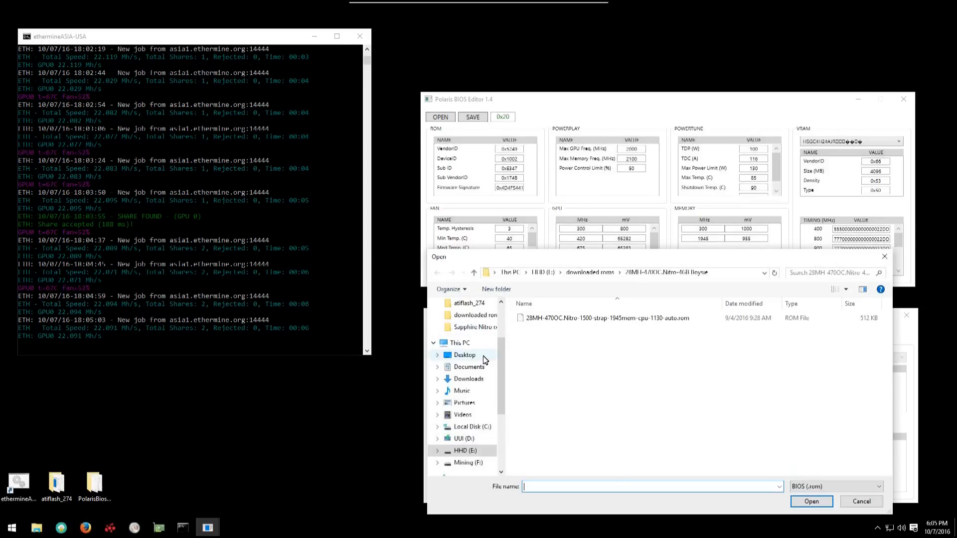
Step: Load the original Sapphire 4G gaming ROM from Documents > Bios backup > Sapphire Nitro rx470 4G Bios
{"action": "left_click", "coordinate": [467, 367]}
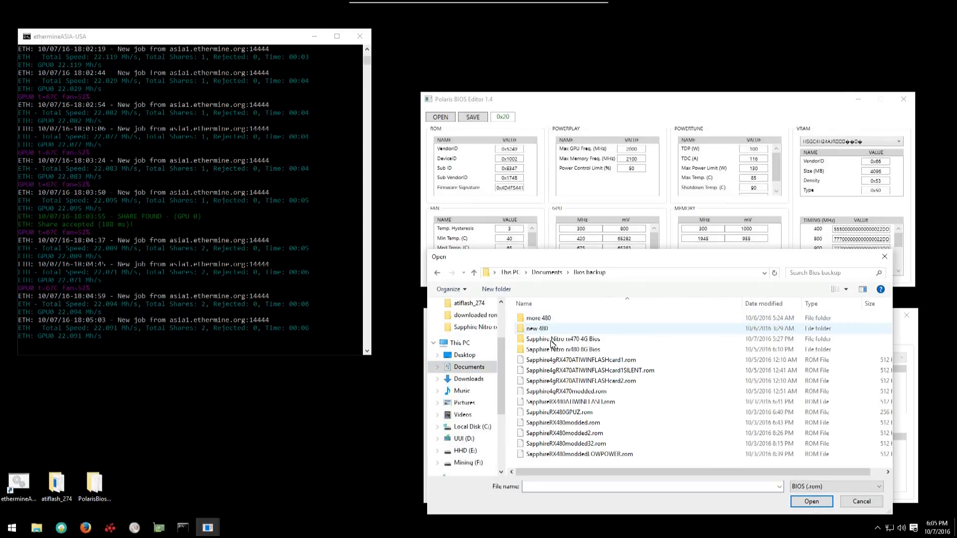
{"action": "double_click", "coordinate": [563, 339]}
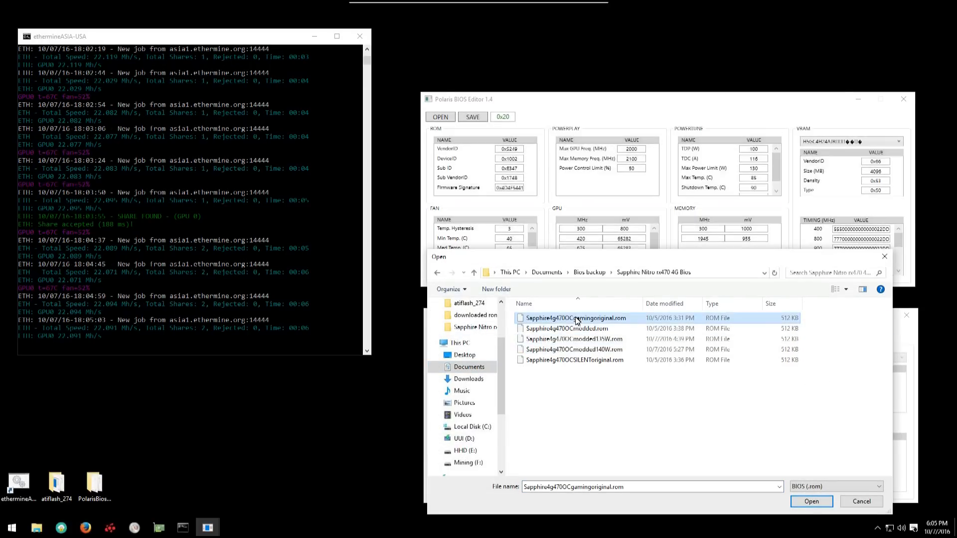
{"action": "left_click", "coordinate": [810, 500]}
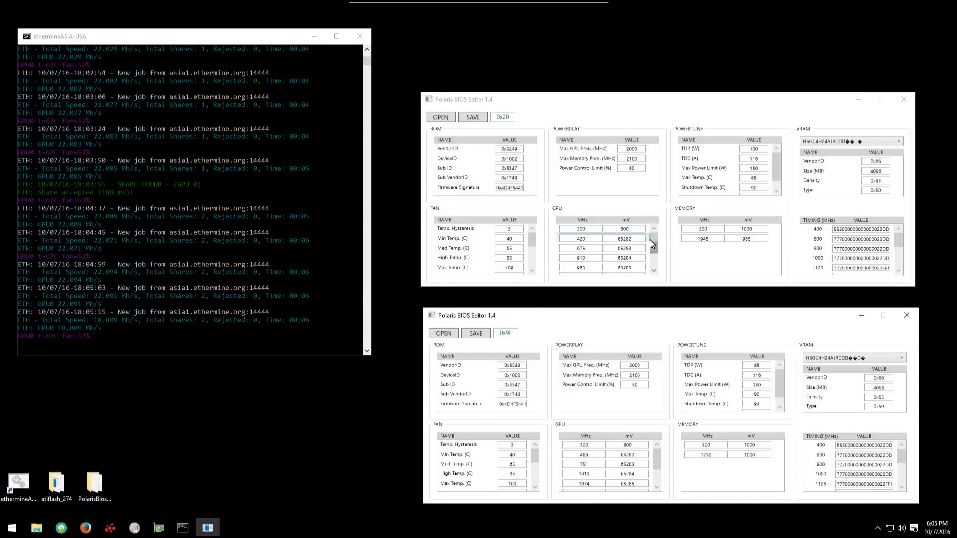
{"action": "left_click", "coordinate": [509, 167]}
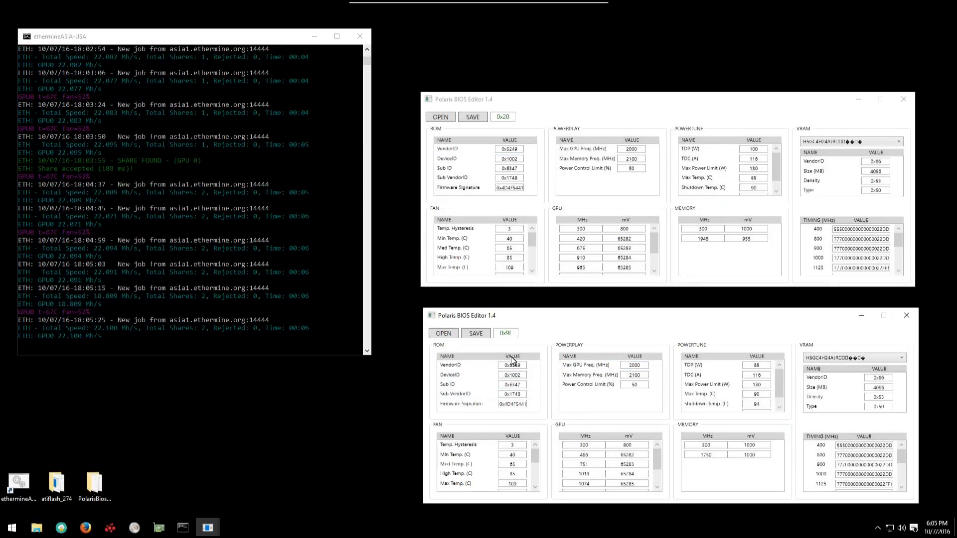
{"action": "scroll", "scroll_direction": "down", "scroll_amount": 3}
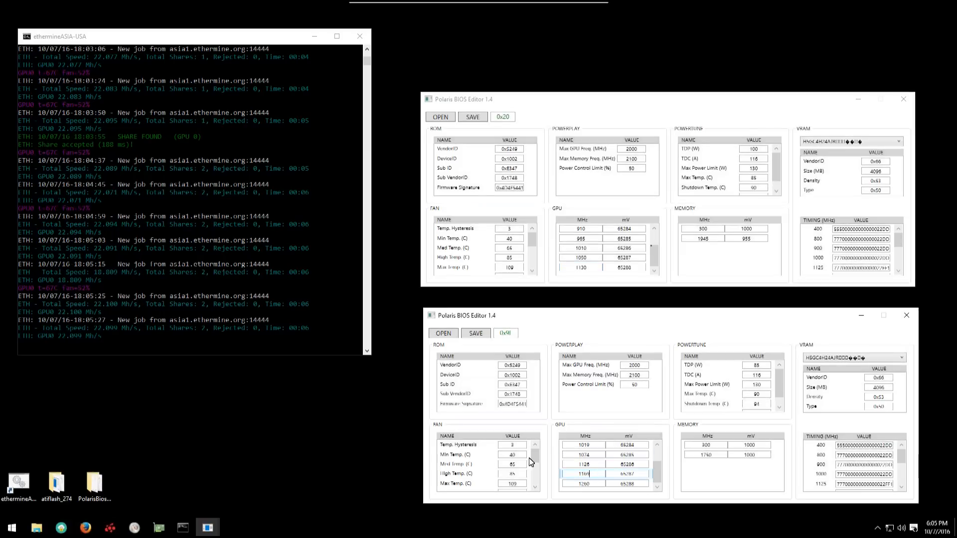
{"action": "left_click", "coordinate": [579, 257]}
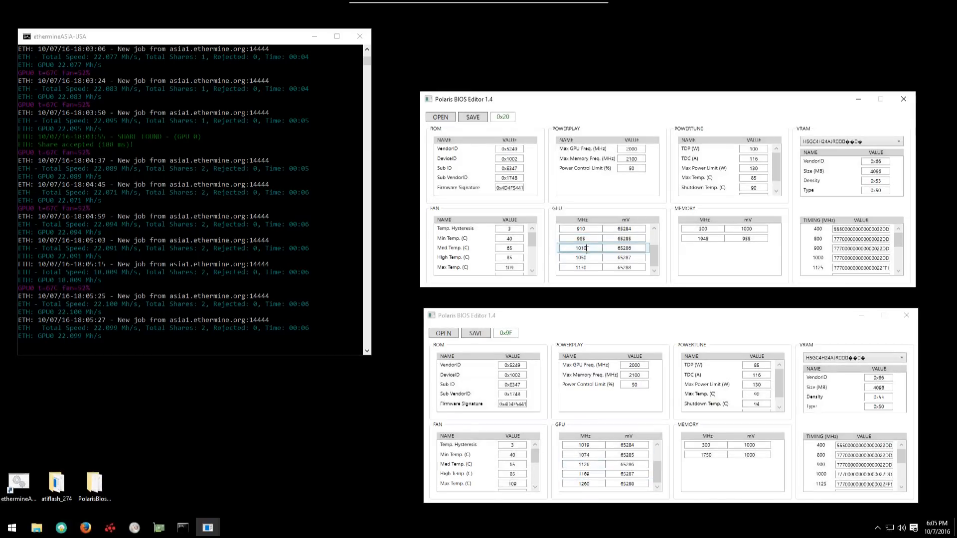
{"action": "left_click", "coordinate": [582, 454]}
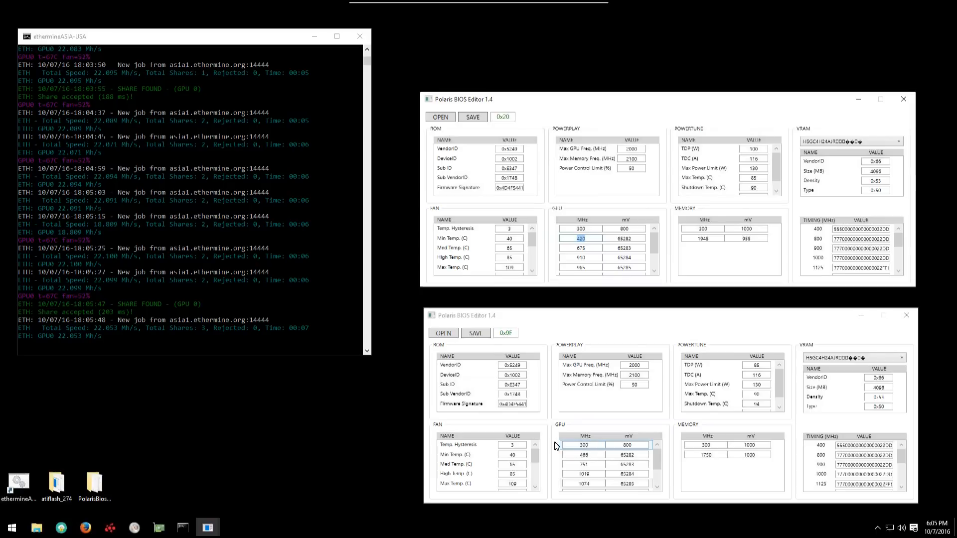
{"action": "left_click", "coordinate": [580, 228]}
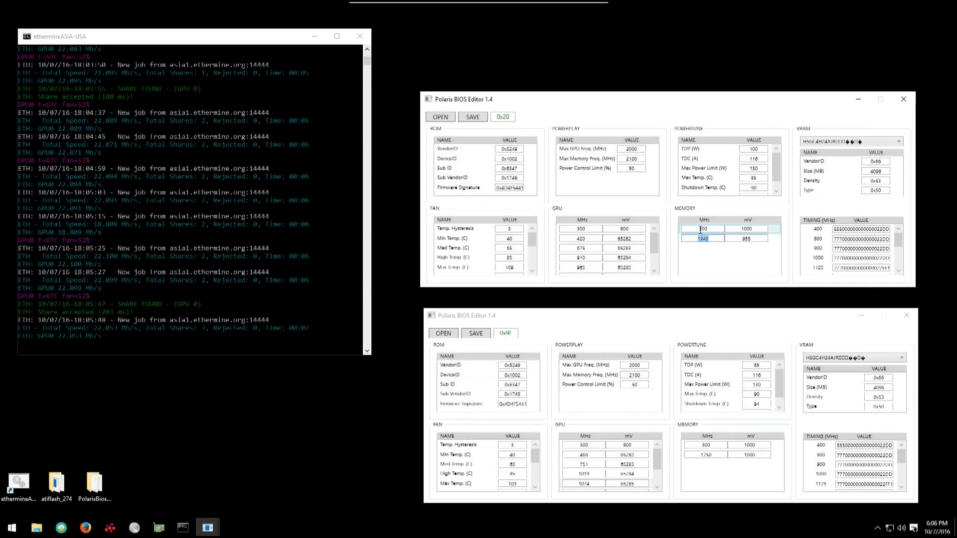
{"action": "left_click", "coordinate": [704, 453]}
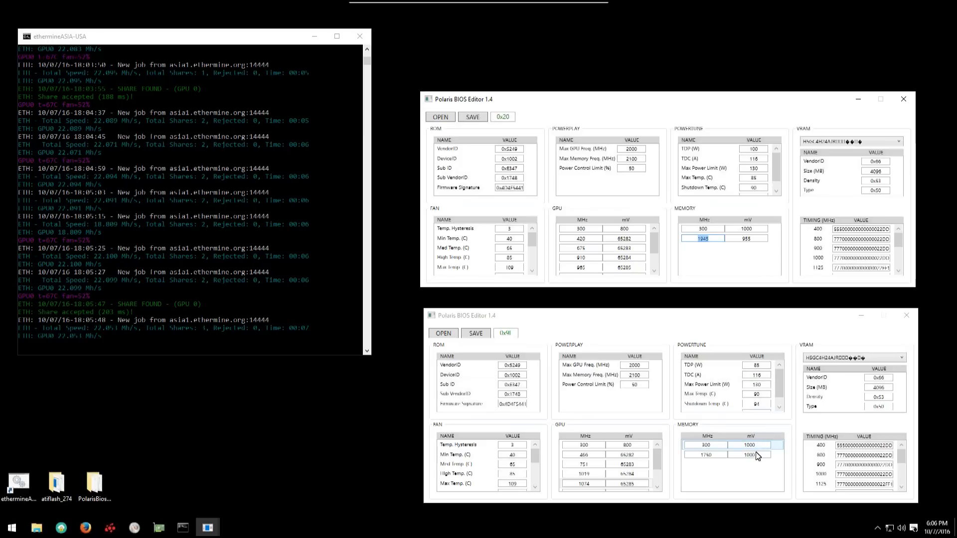
{"action": "left_click", "coordinate": [749, 454]}
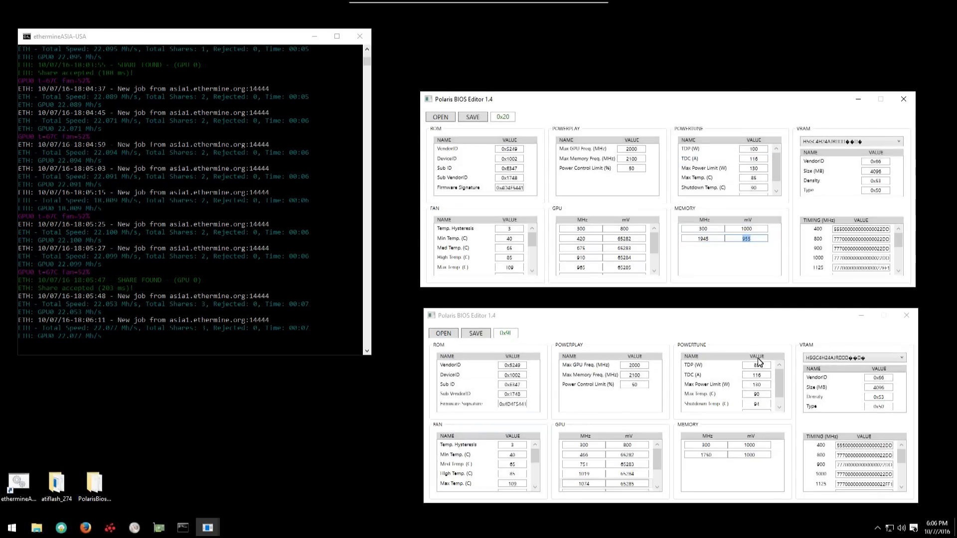
Step: Compare power tune values and the 1500 memory timing straps of both BIOSes, then close the original BIOS window
{"action": "left_click", "coordinate": [755, 365]}
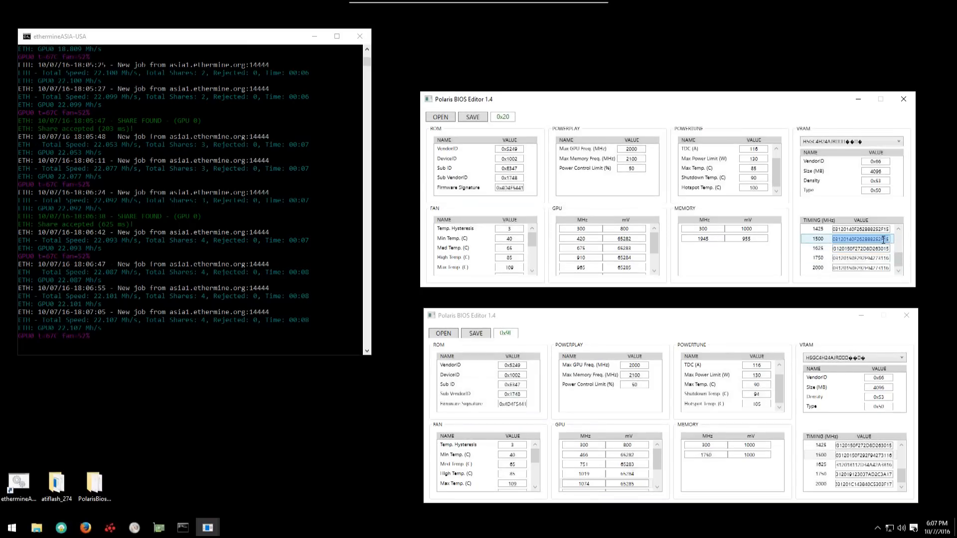
{"action": "scroll", "scroll_direction": "down", "scroll_amount": 3}
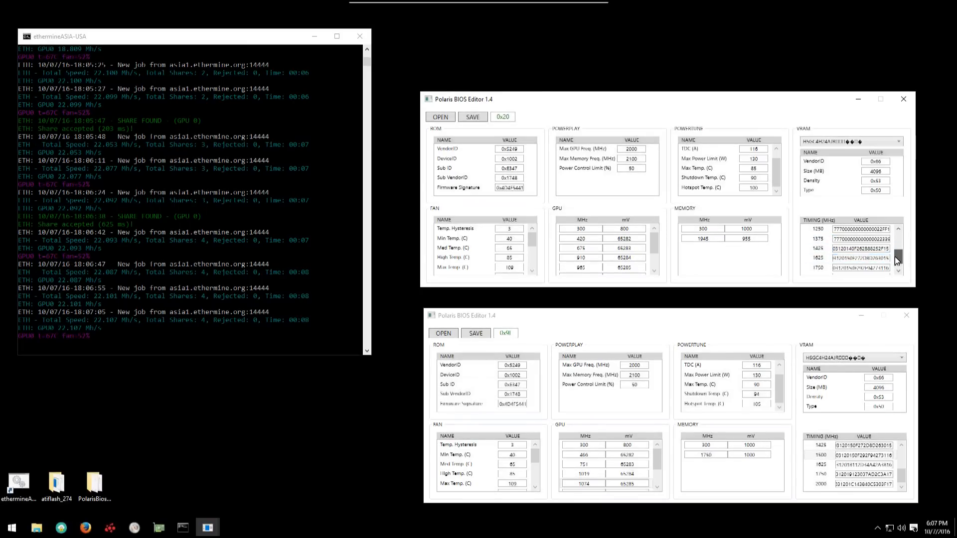
{"action": "left_click", "coordinate": [861, 239]}
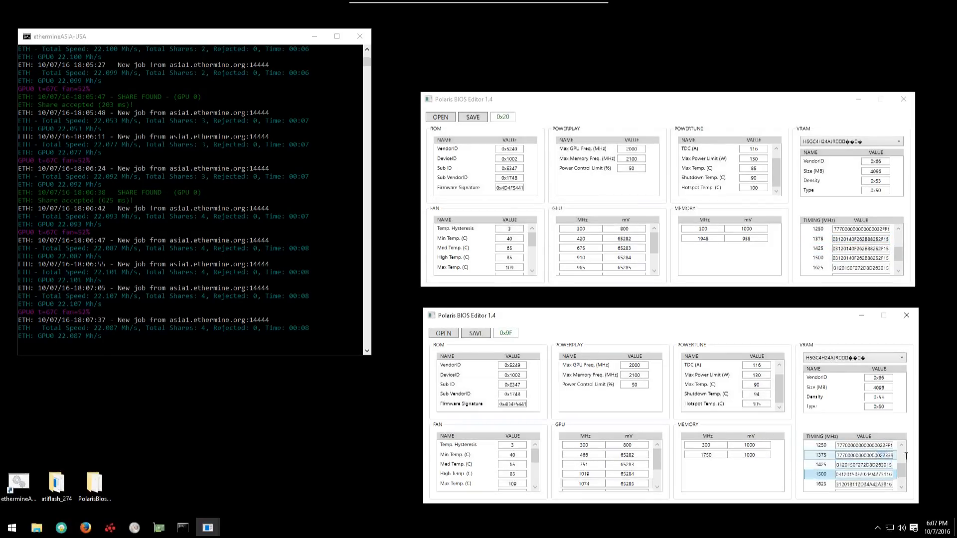
{"action": "left_click", "coordinate": [863, 454]}
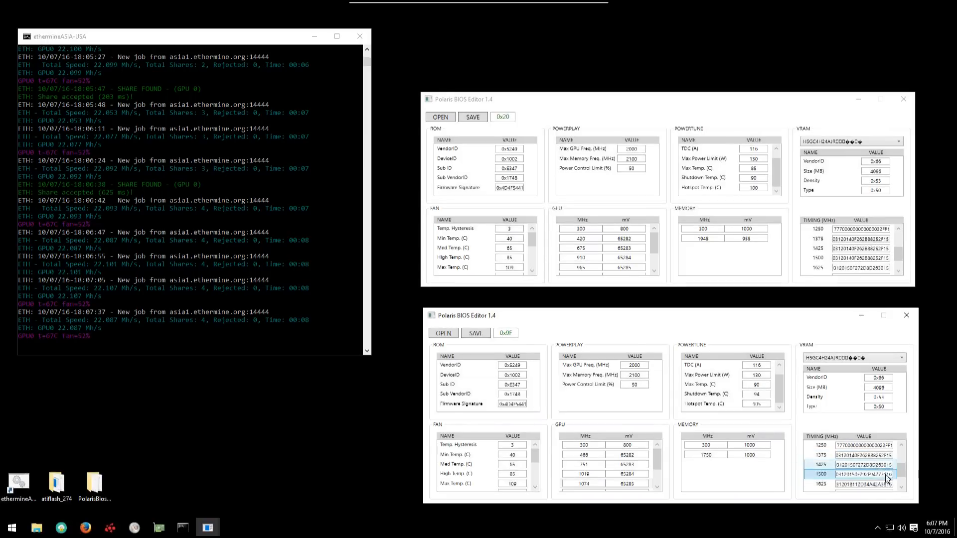
{"action": "left_click", "coordinate": [860, 464]}
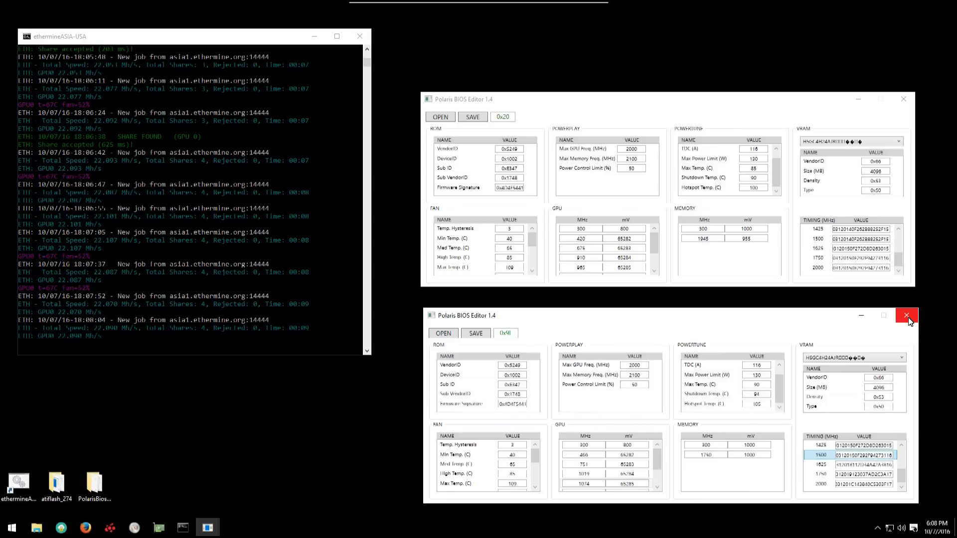
{"action": "left_click", "coordinate": [906, 315]}
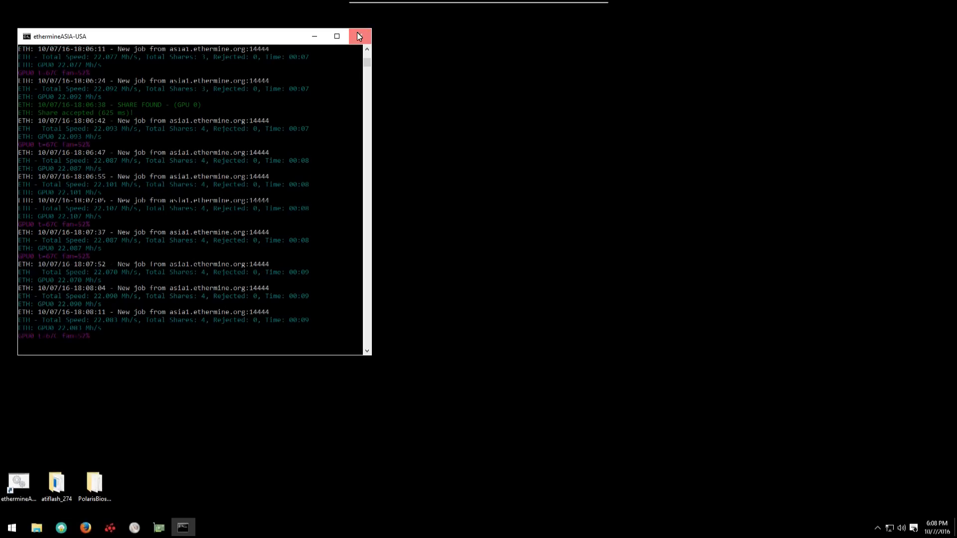
Step: Close the ethermine console and launch ATIWinflash as administrator from the atiflash_274 folder
{"action": "left_click", "coordinate": [359, 36]}
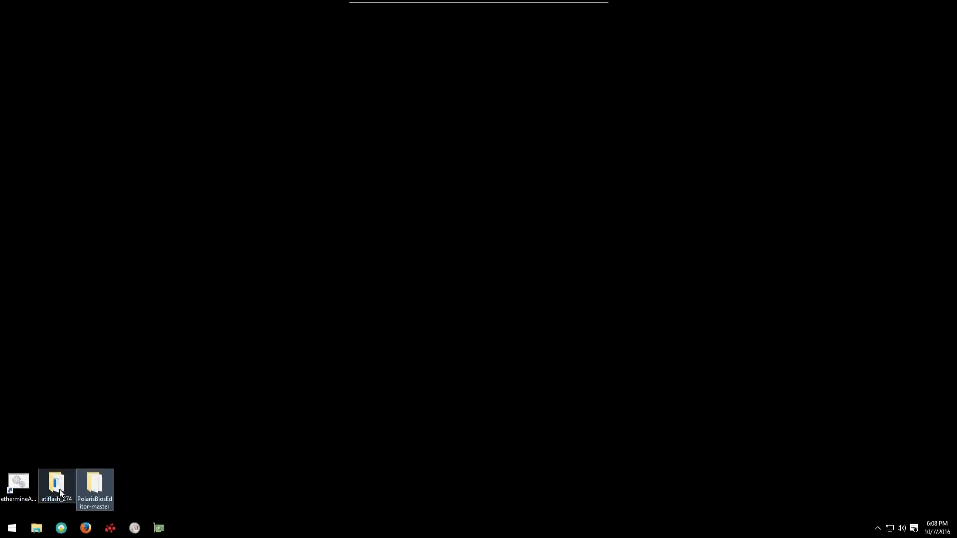
{"action": "left_click", "coordinate": [57, 485]}
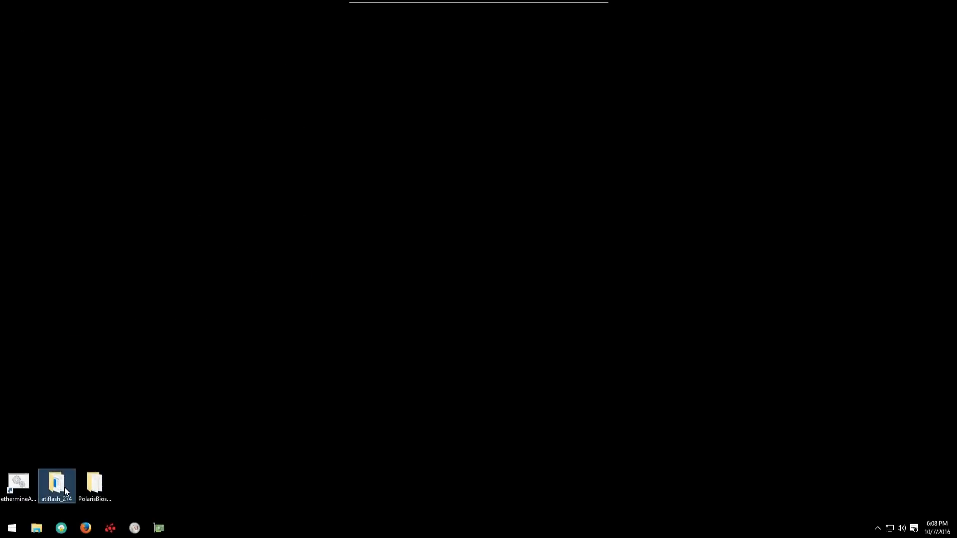
{"action": "double_click", "coordinate": [57, 482]}
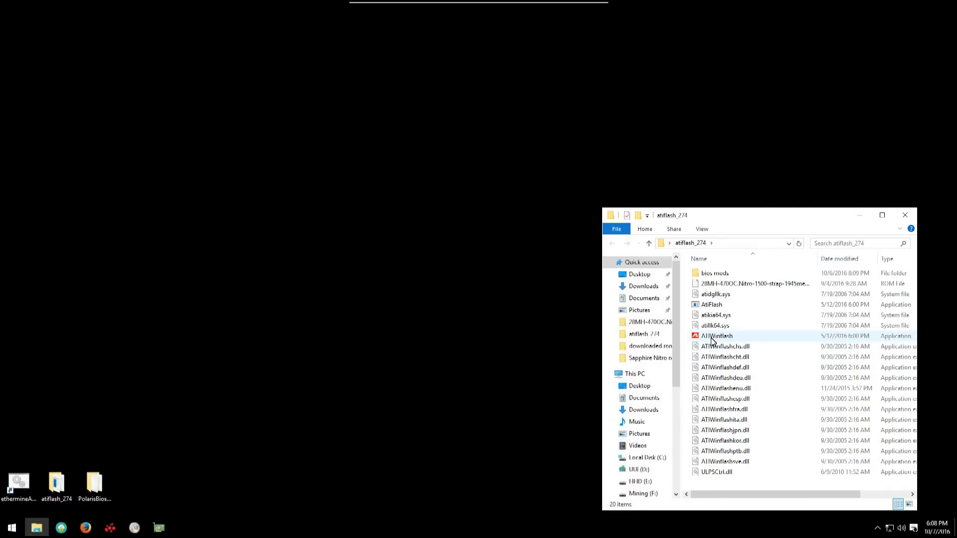
{"action": "right_click", "coordinate": [715, 335]}
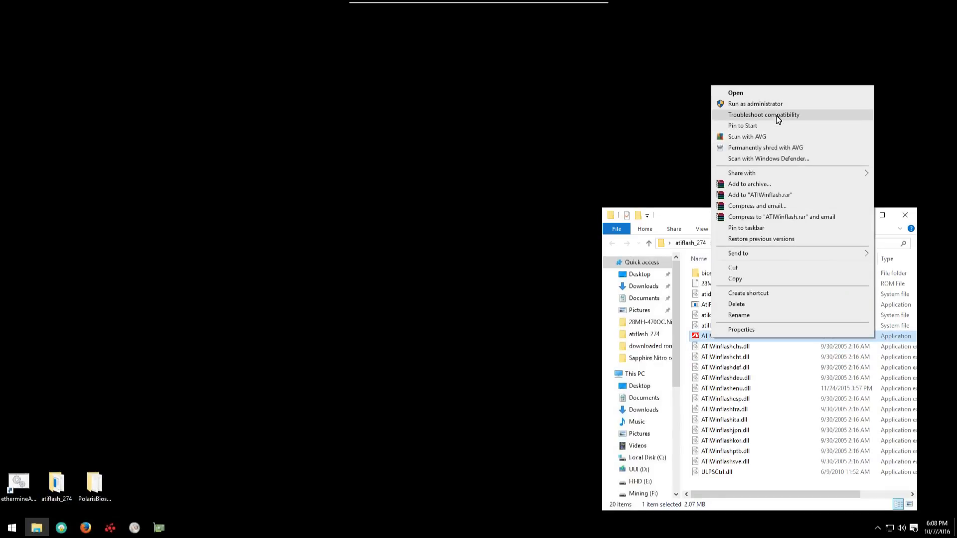
{"action": "mouse_move", "coordinate": [754, 103]}
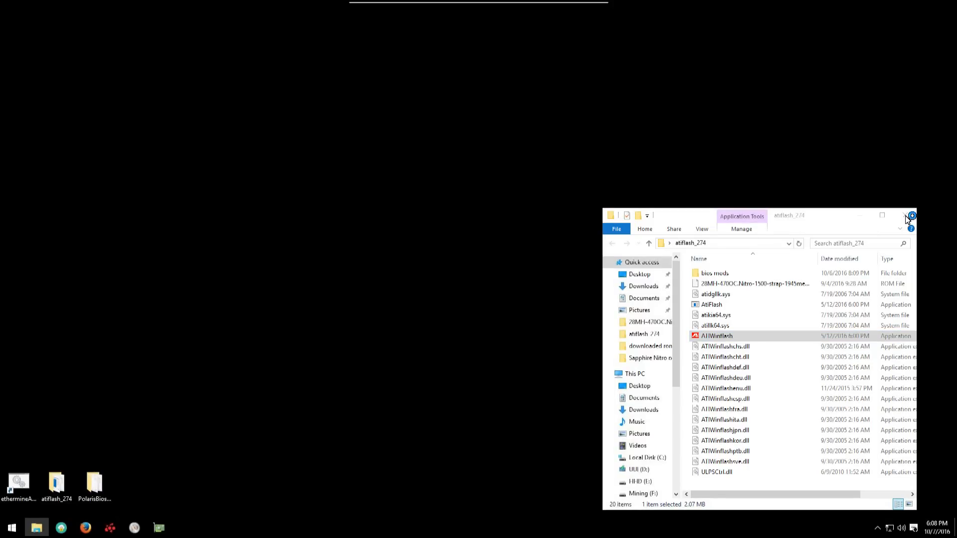
{"action": "double_click", "coordinate": [716, 335]}
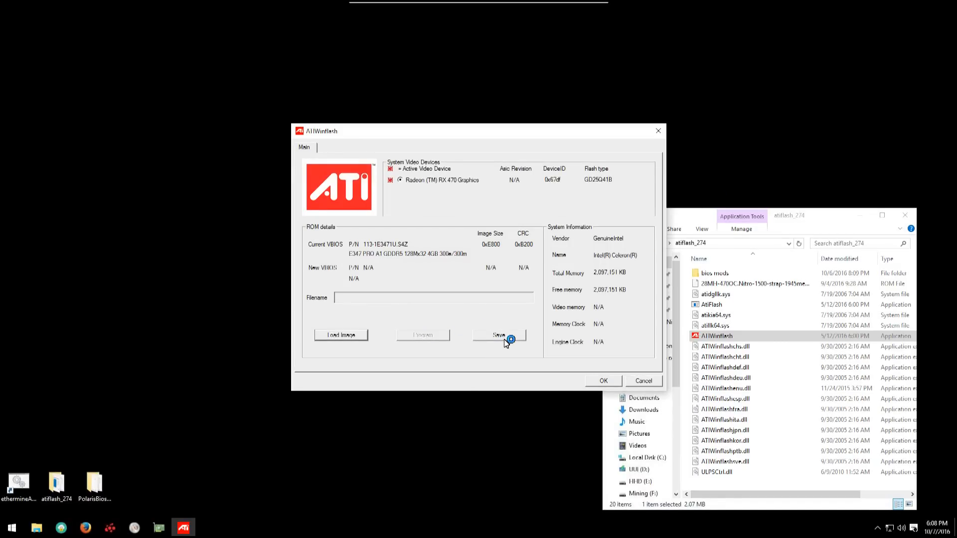
Step: Save the card's current ROM as SapphireRX470OriginalSILENT.rom in Documents and confirm the ROM-saved message
{"action": "left_click", "coordinate": [499, 334]}
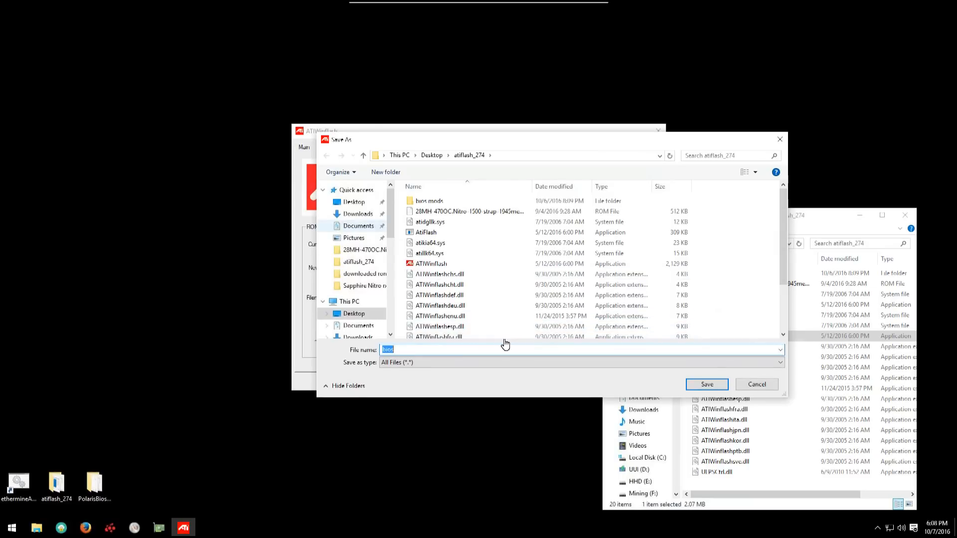
{"action": "left_click", "coordinate": [359, 225]}
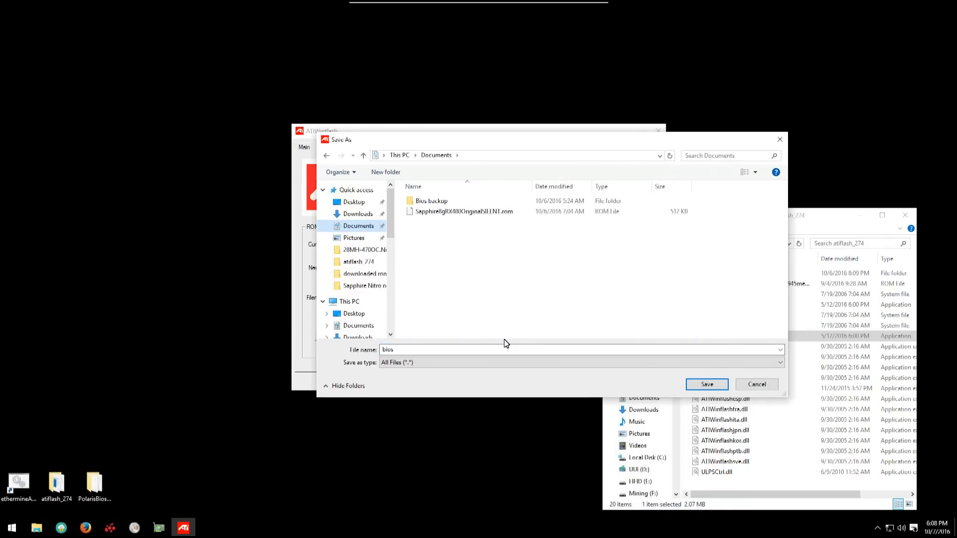
{"action": "left_click", "coordinate": [464, 211]}
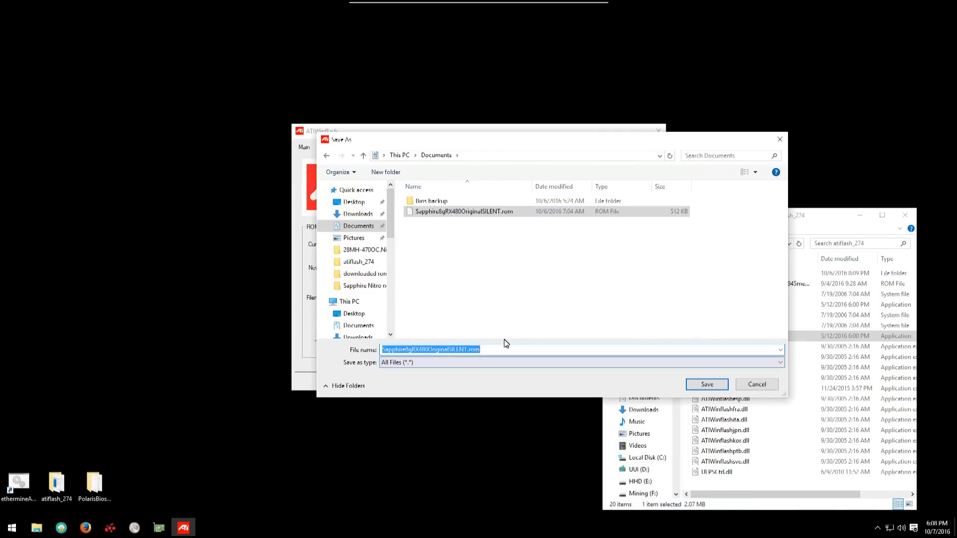
{"action": "left_click", "coordinate": [504, 348]}
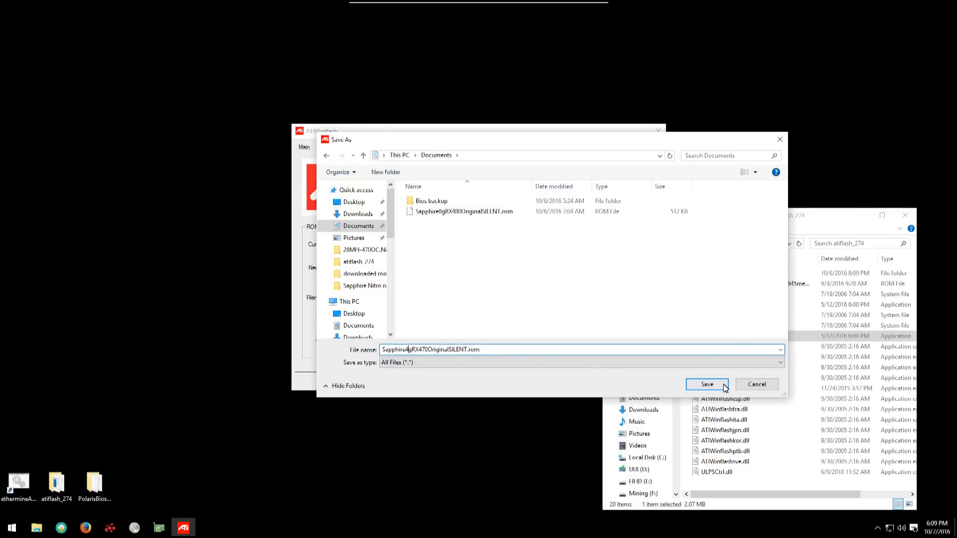
{"action": "left_click", "coordinate": [706, 384]}
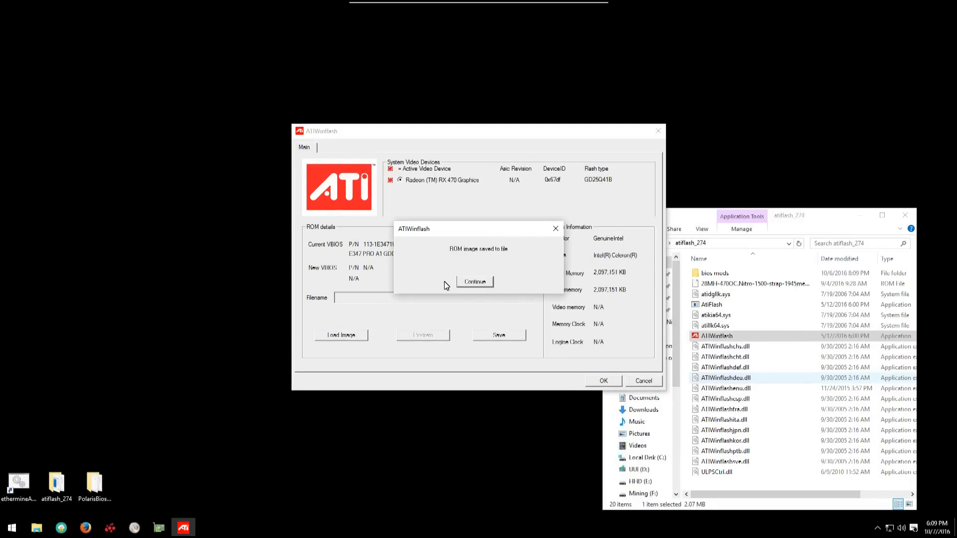
{"action": "mouse_move", "coordinate": [472, 276]}
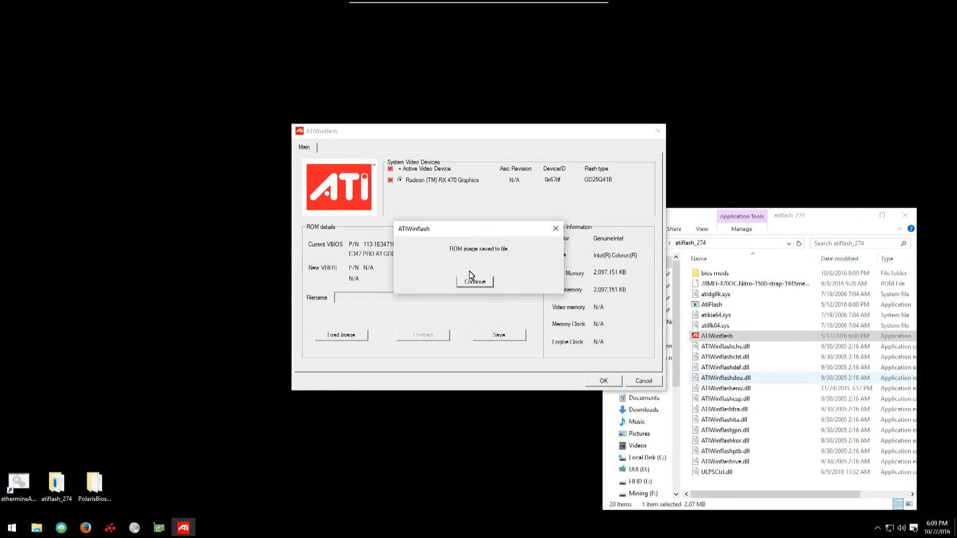
{"action": "left_click", "coordinate": [474, 281]}
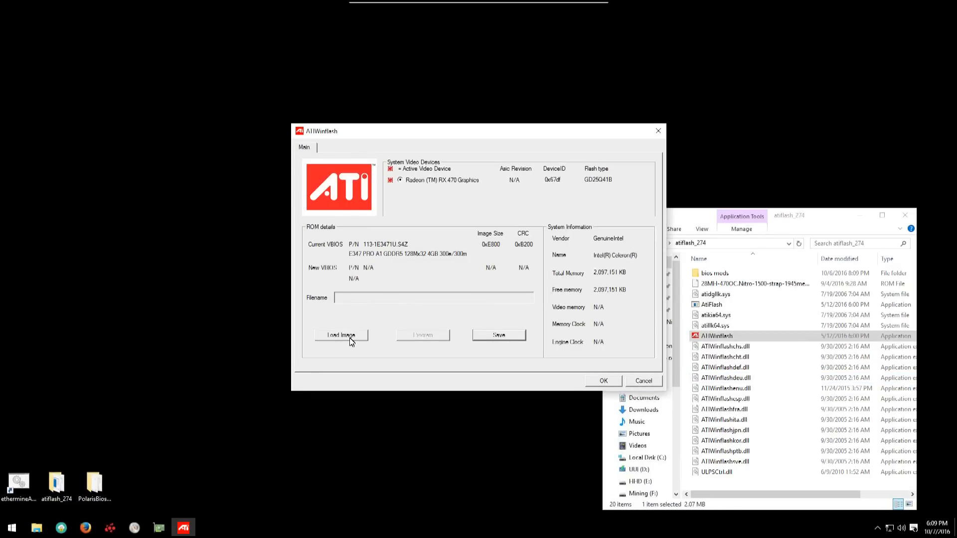
Step: Load the 28MH-470OC Nitro 1500-strap ROM as the new BIOS image
{"action": "left_click", "coordinate": [340, 335]}
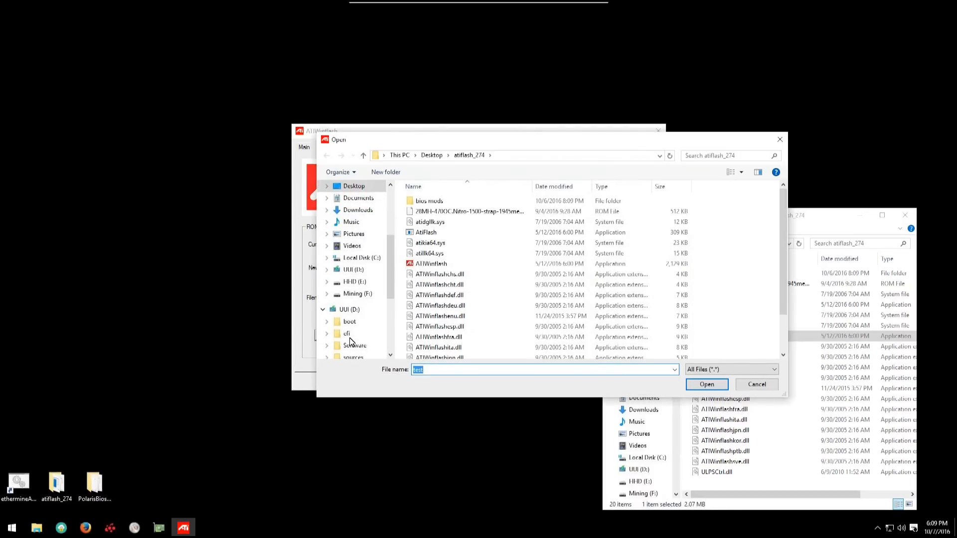
{"action": "left_click", "coordinate": [430, 222]}
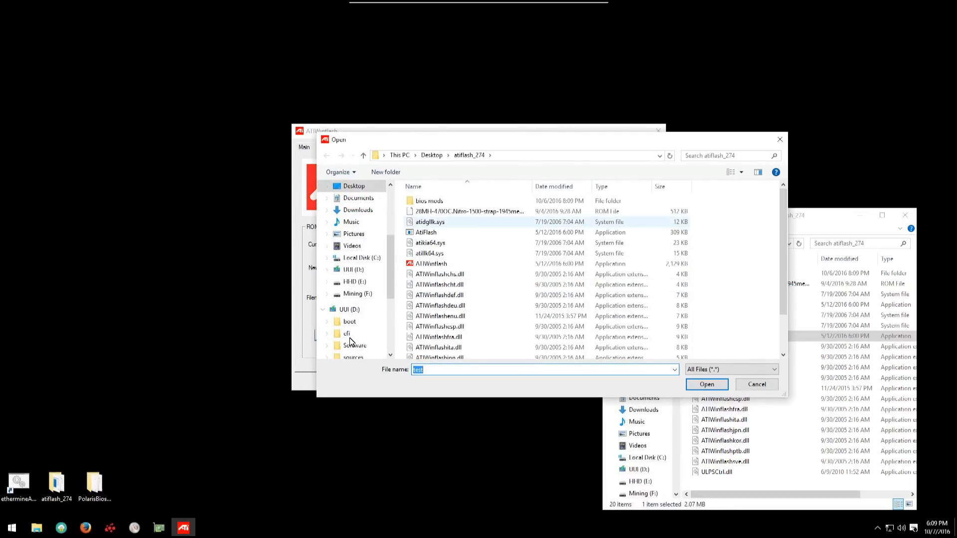
{"action": "left_click", "coordinate": [467, 211]}
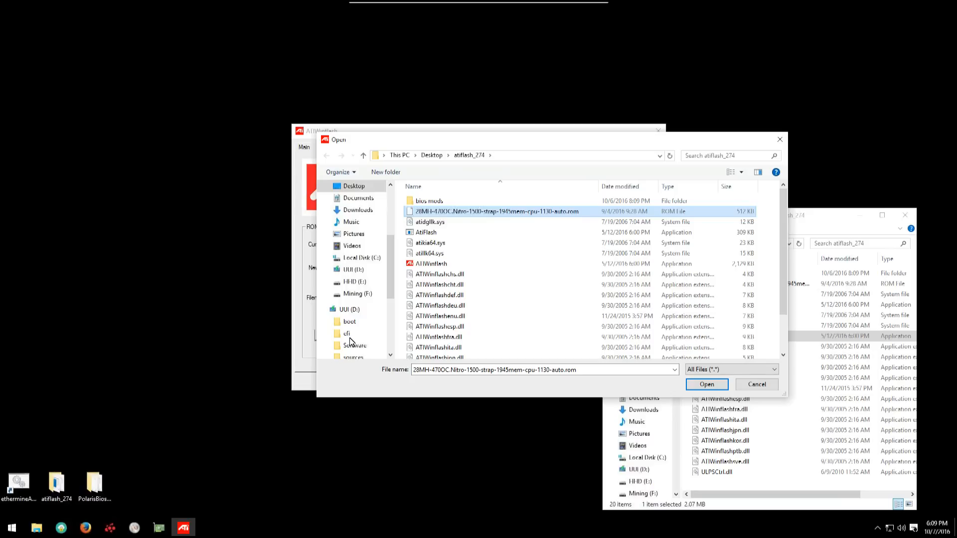
{"action": "left_click", "coordinate": [706, 384]}
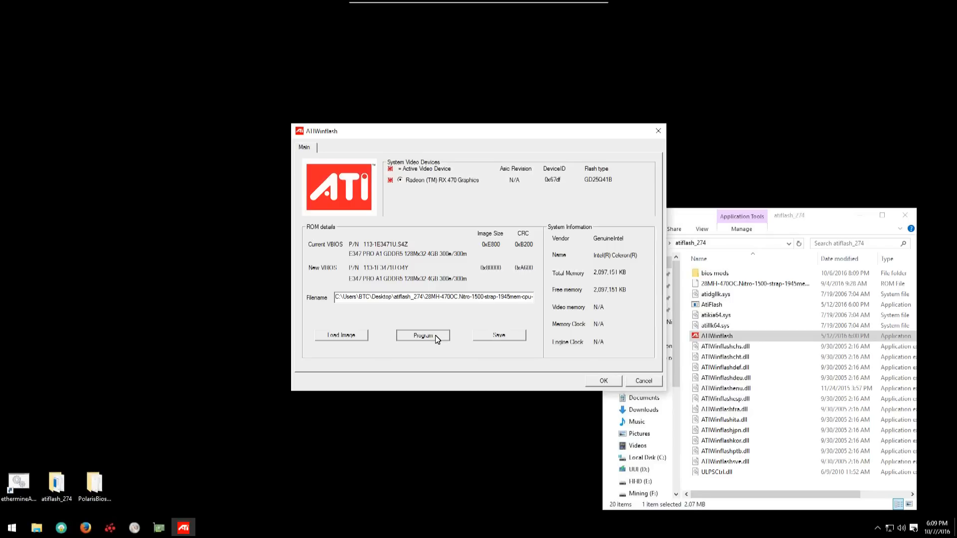
Step: Program the new BIOS to the RX 470 and answer No to the follow-up prompt
{"action": "left_click", "coordinate": [422, 336]}
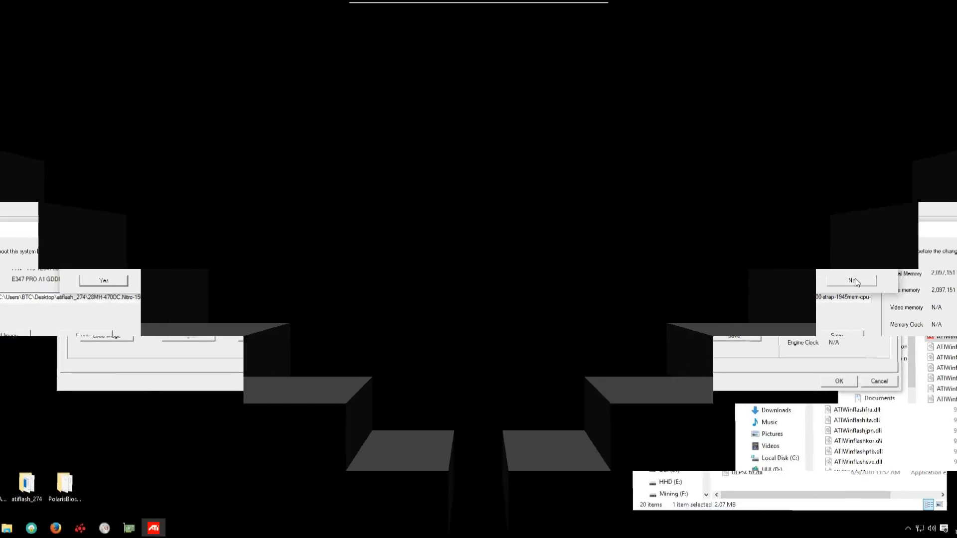
{"action": "left_click", "coordinate": [853, 280]}
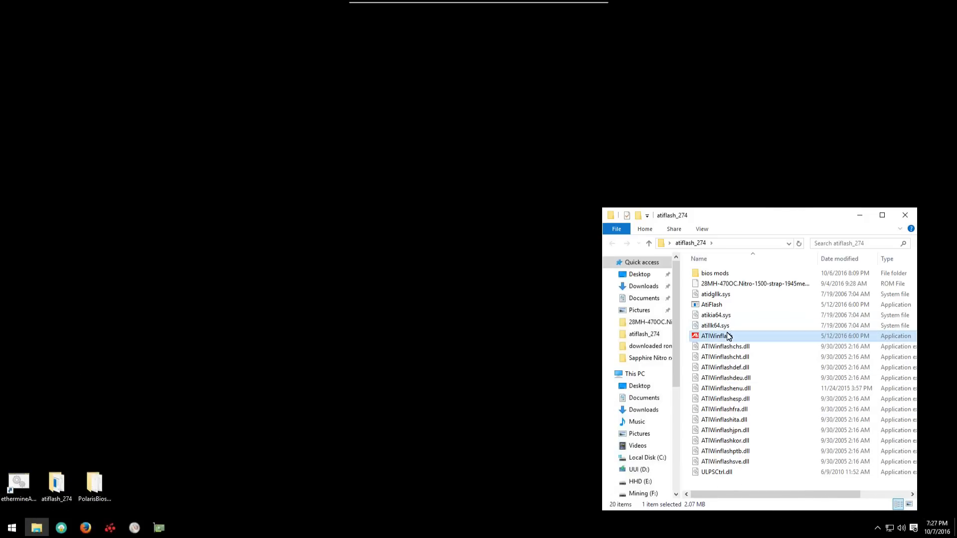
Step: Copy the full path of the atiflash_274 folder from the address bar
{"action": "left_click", "coordinate": [720, 243]}
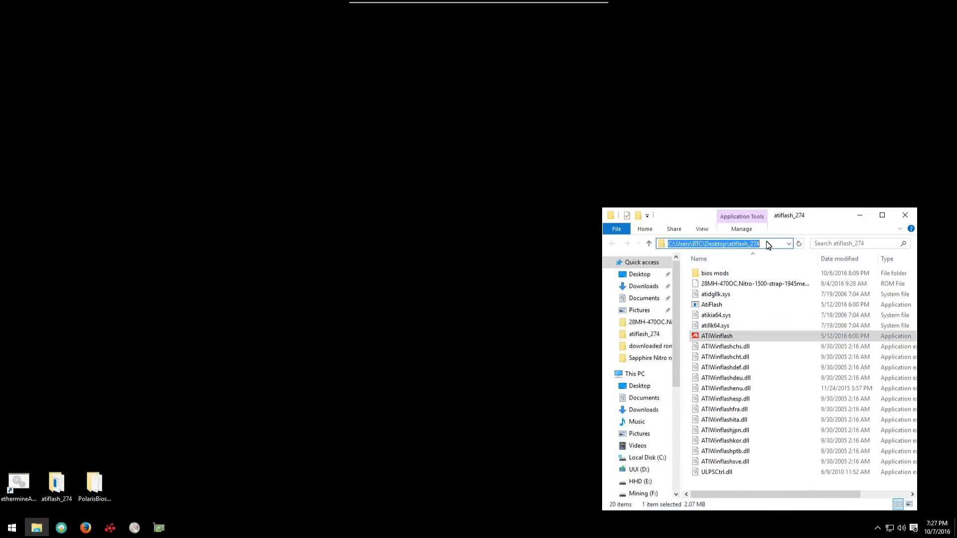
{"action": "right_click", "coordinate": [710, 244]}
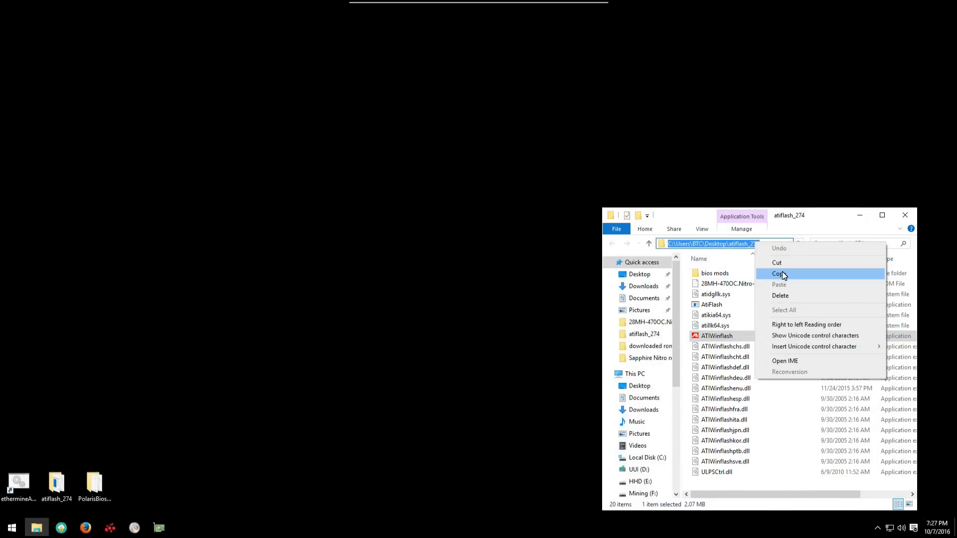
{"action": "left_click", "coordinate": [780, 273]}
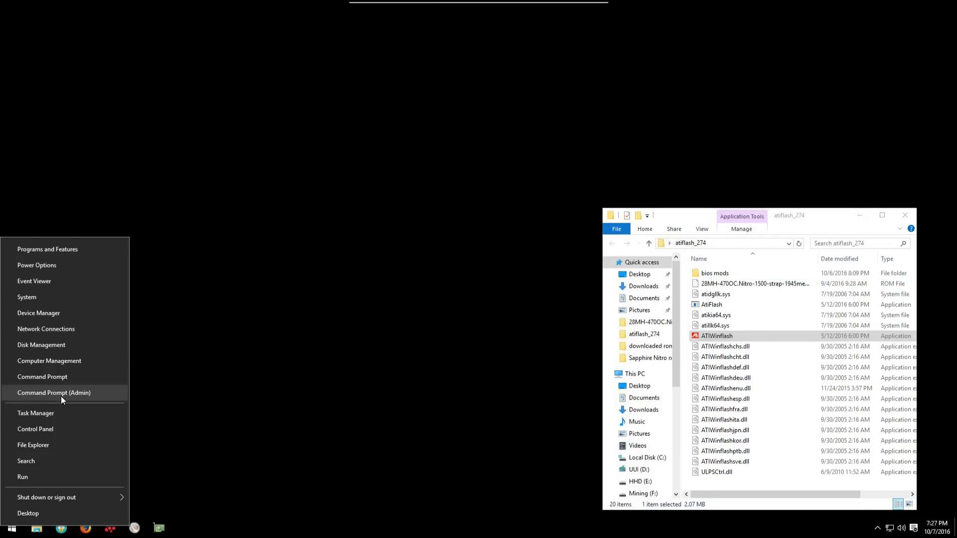
Step: In an admin Command Prompt, cd to C:\Users\BTC\Desktop\atiflash_274 and enter atiwinflash -f -p 0 with the Nitro strap ROM name
{"action": "left_click", "coordinate": [54, 392]}
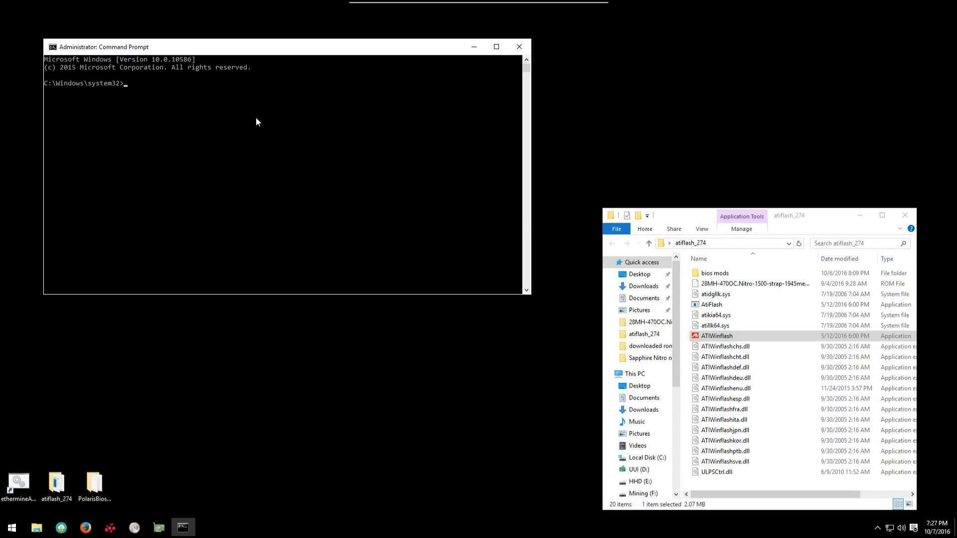
{"action": "type", "text": "a"}
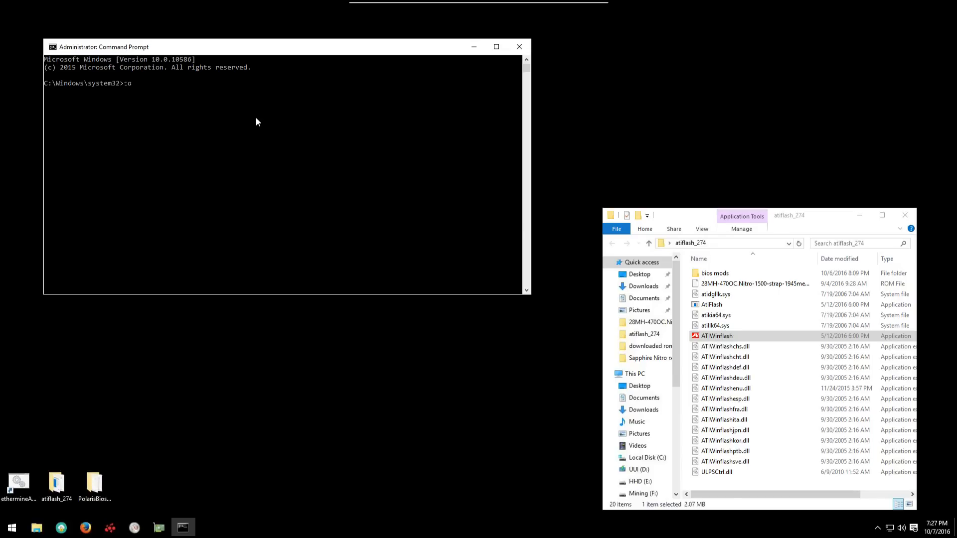
{"action": "type", "text": "C:\\Users\\BTC\\Desktop\\atiflash_274"}
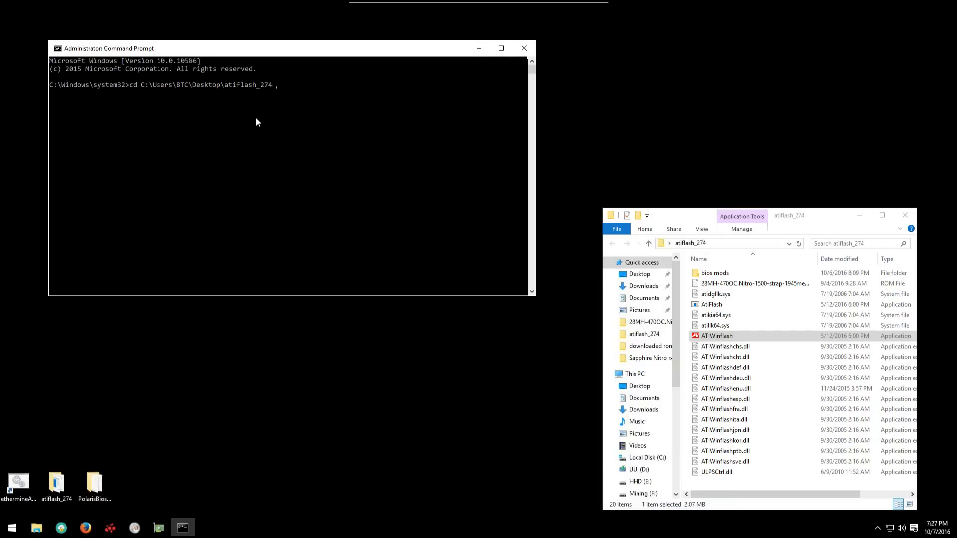
{"action": "type", "text": "atiwinflash -f -p 0"}
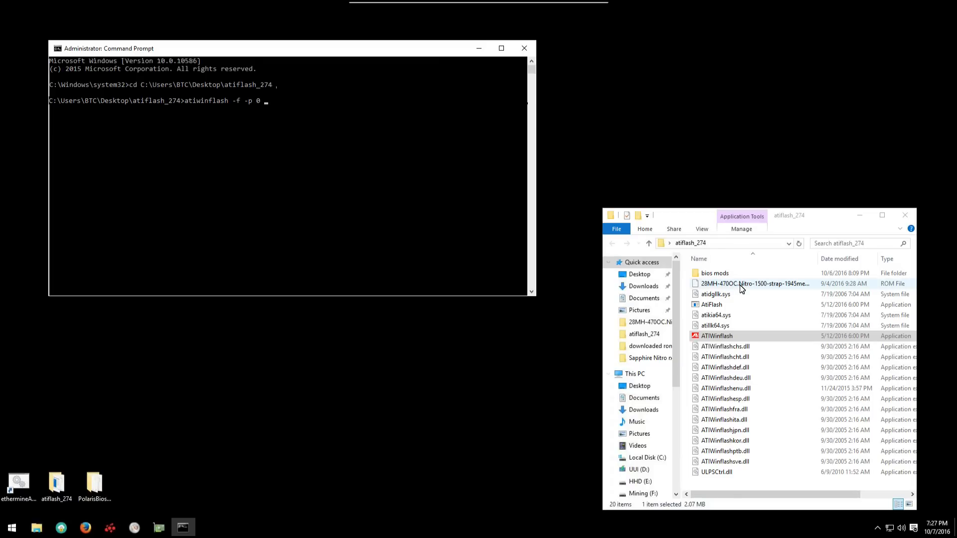
{"action": "right_click", "coordinate": [753, 283]}
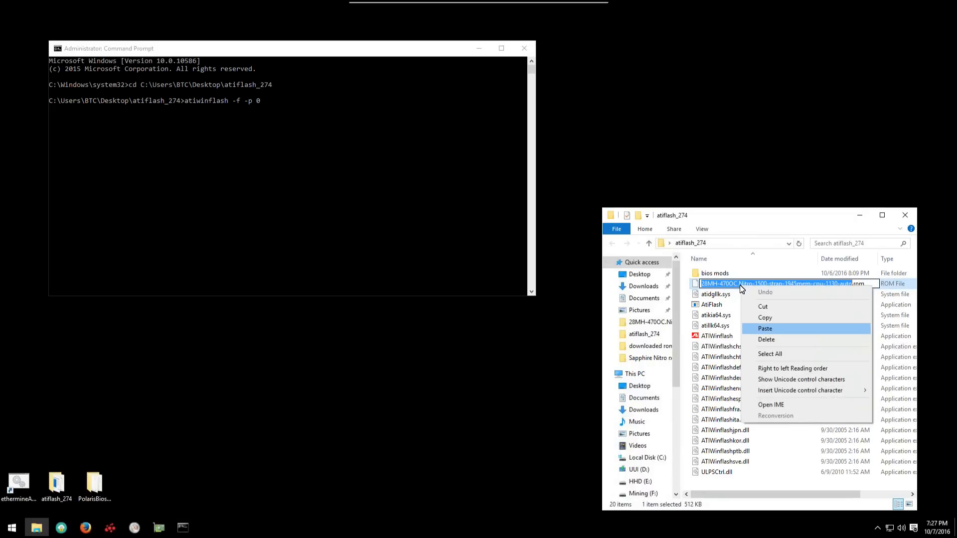
{"action": "mouse_move", "coordinate": [766, 340]}
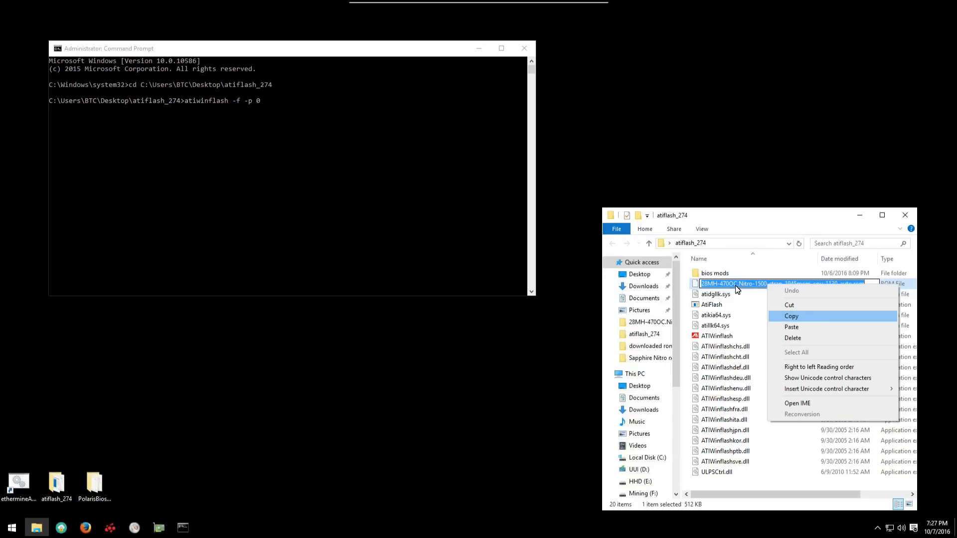
{"action": "mouse_move", "coordinate": [632, 286]}
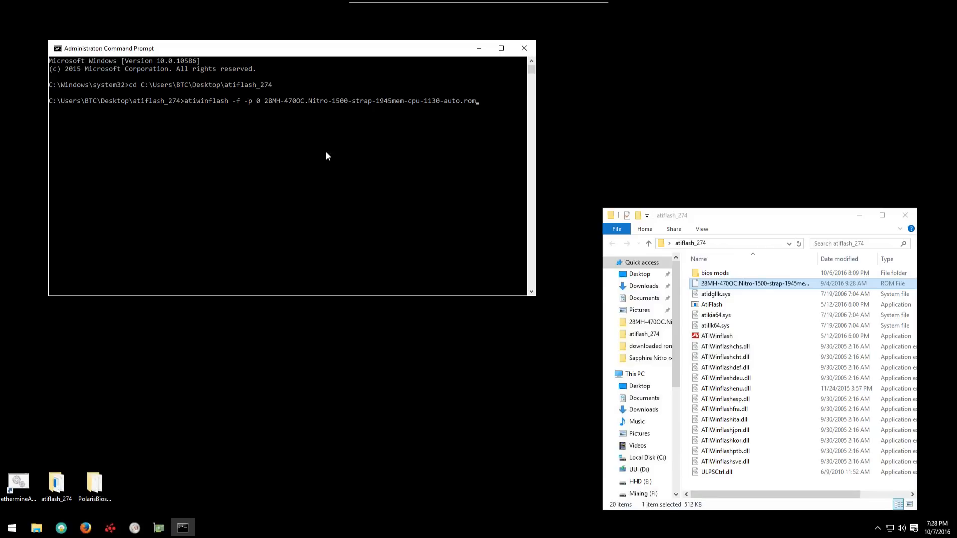
Step: Run the forced flash of the 28MH Nitro strap ROM and dismiss the 80000h bytes programmed/verified report
{"action": "key", "text": "enter"}
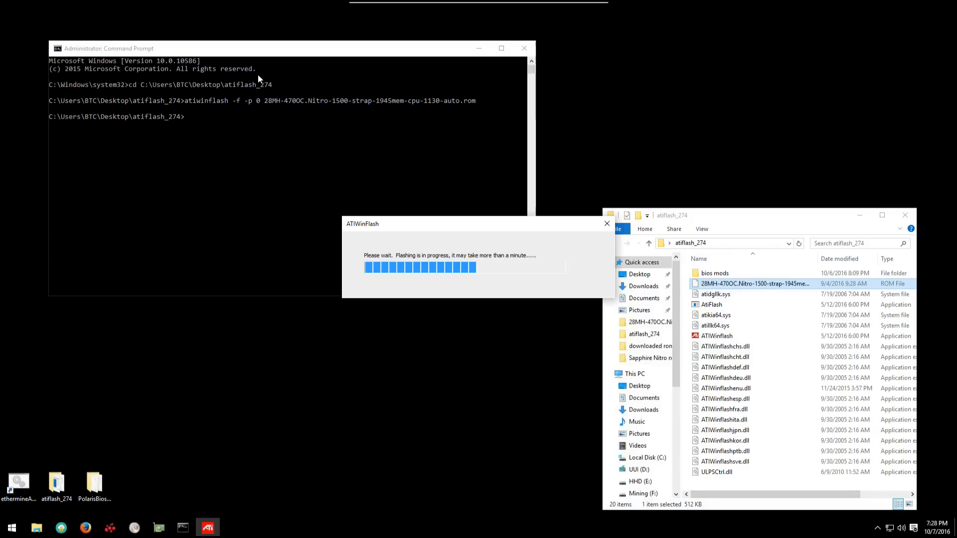
{"action": "mouse_move", "coordinate": [532, 147]}
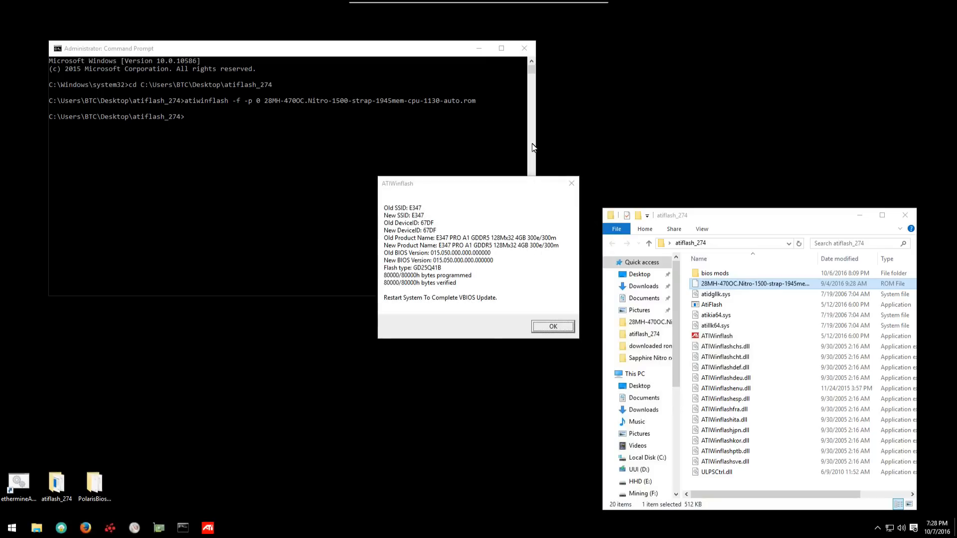
{"action": "mouse_move", "coordinate": [504, 140]}
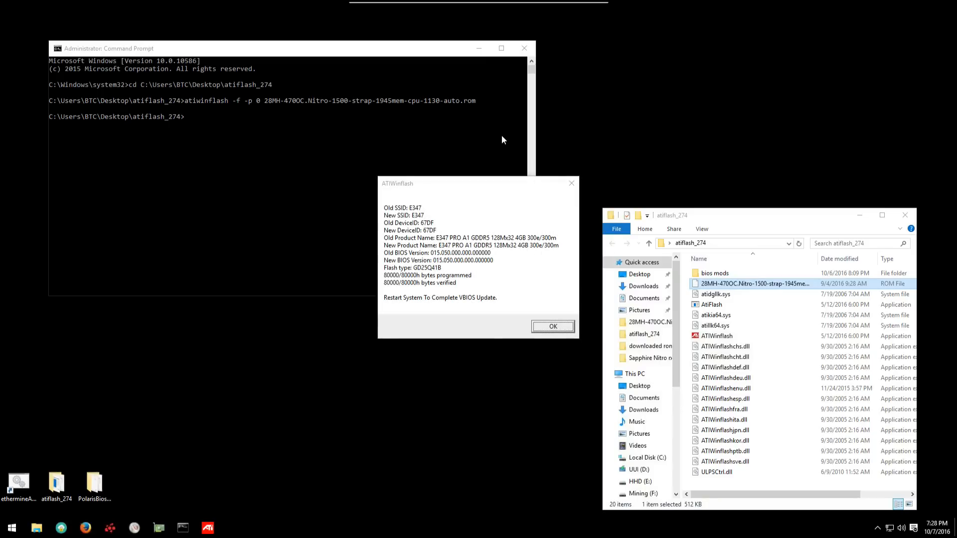
{"action": "mouse_move", "coordinate": [653, 179]}
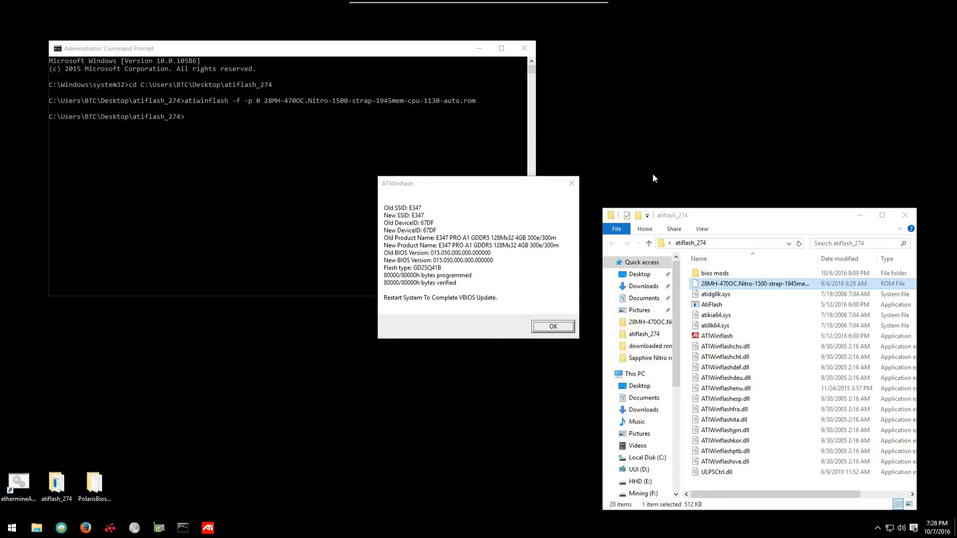
{"action": "left_click", "coordinate": [552, 326]}
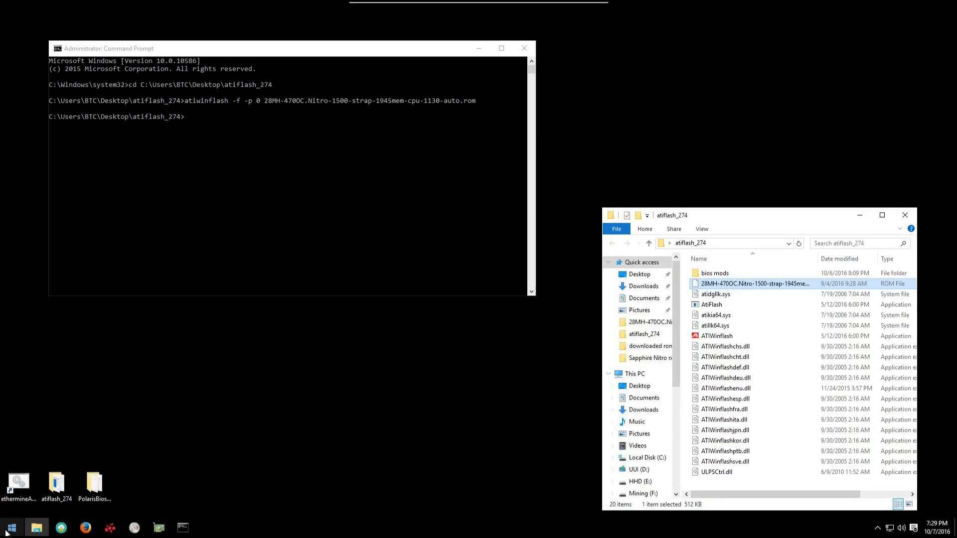